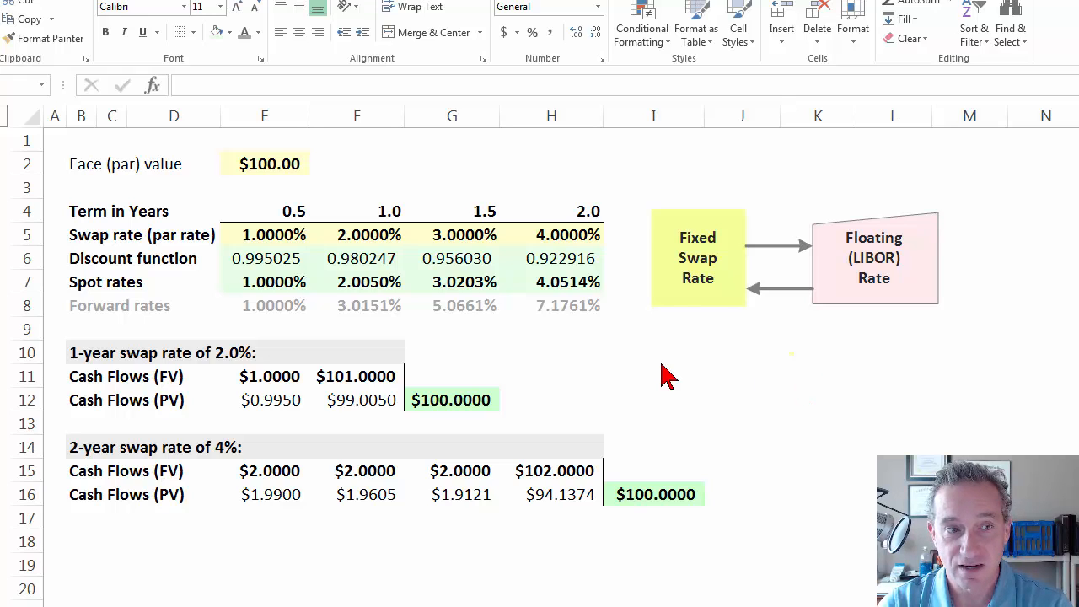
mouse_move(106, 244)
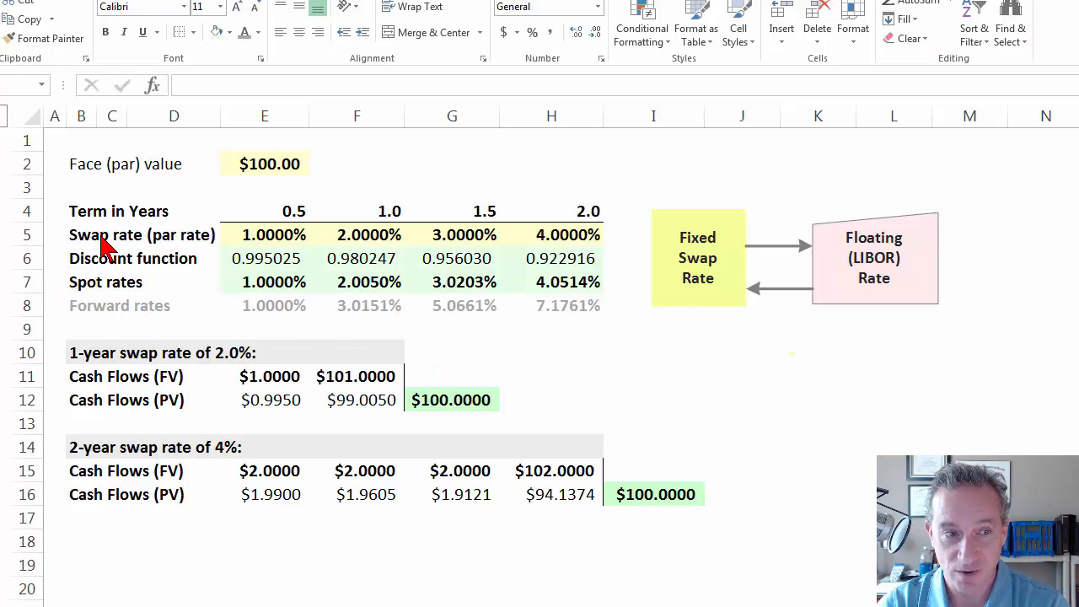
mouse_move(253, 321)
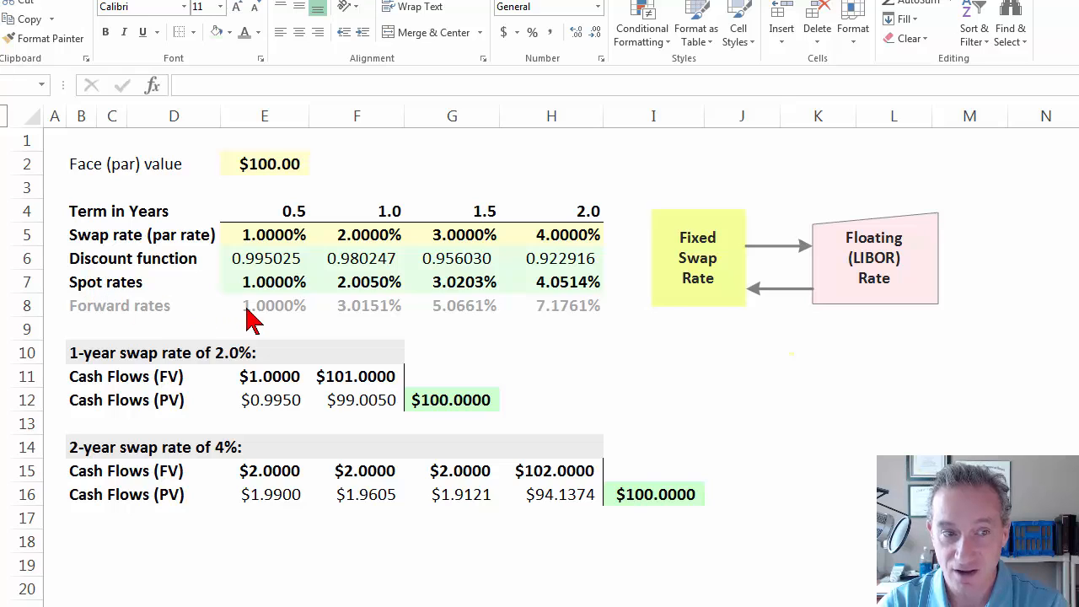
- Select the swap rates and spot rates for all four terms, including the 2-year 4% rate
left_click(550, 353)
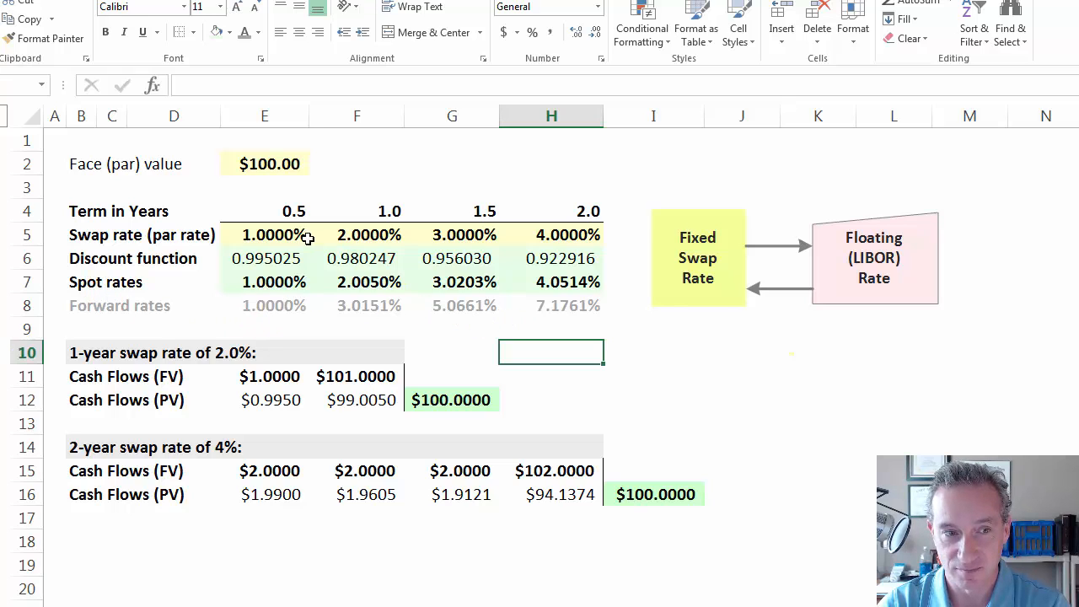
left_click(265, 234)
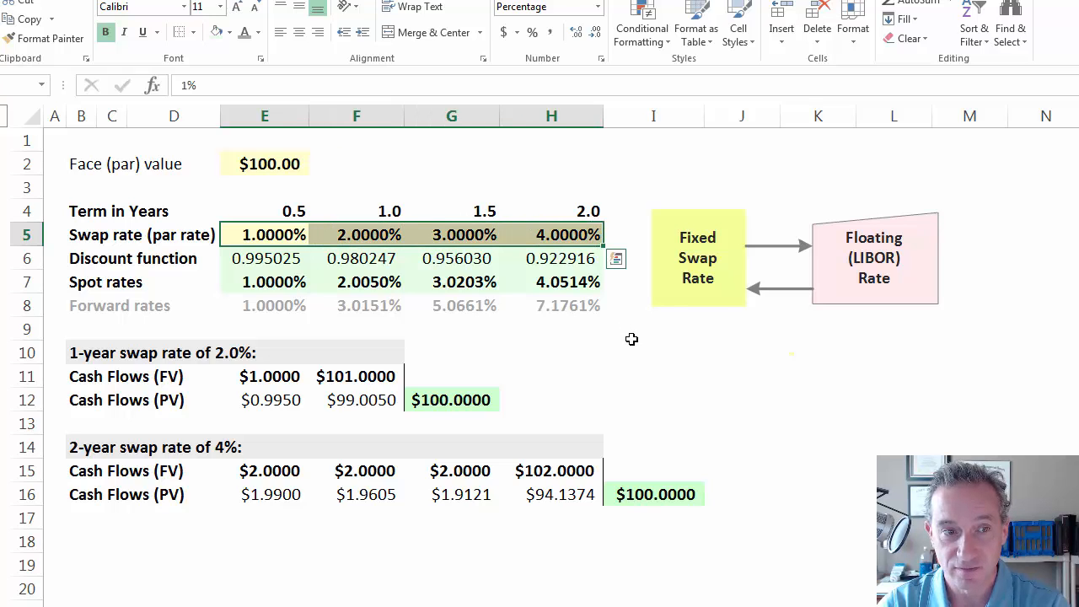
mouse_move(630, 379)
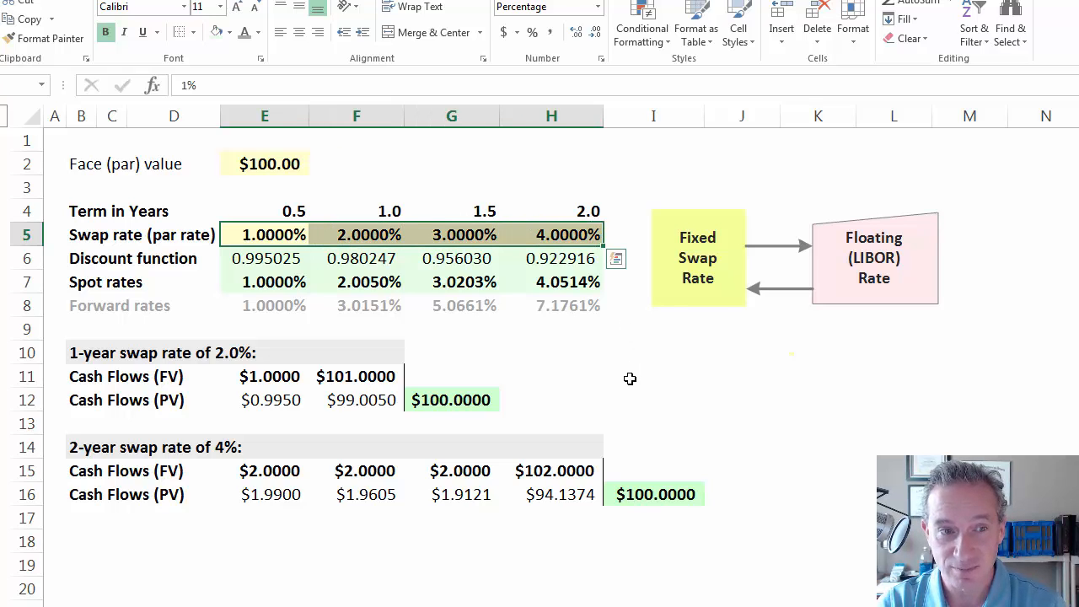
left_click(265, 235)
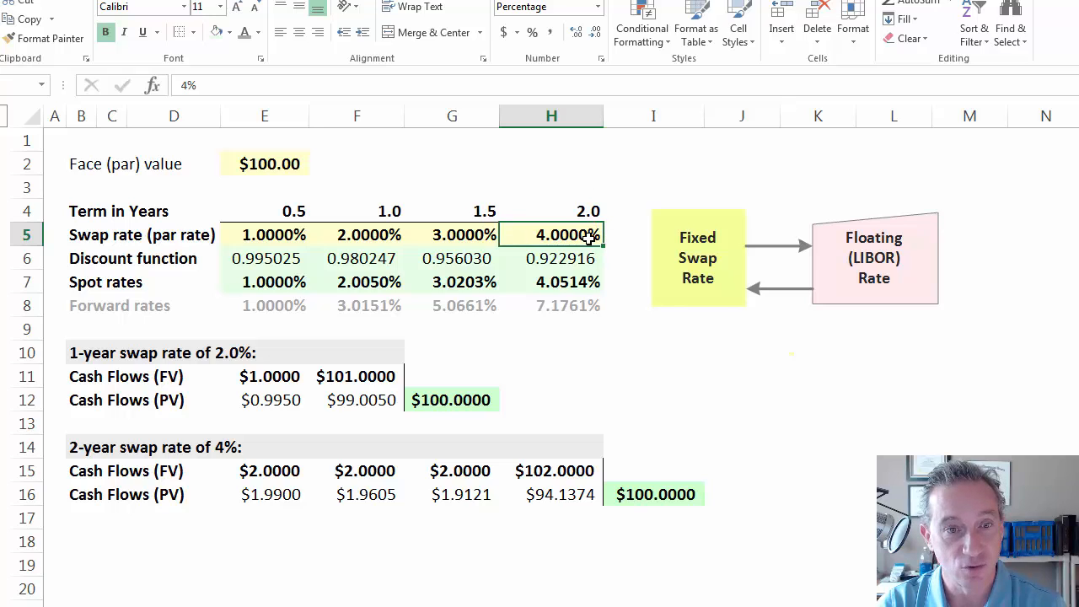
mouse_move(360, 279)
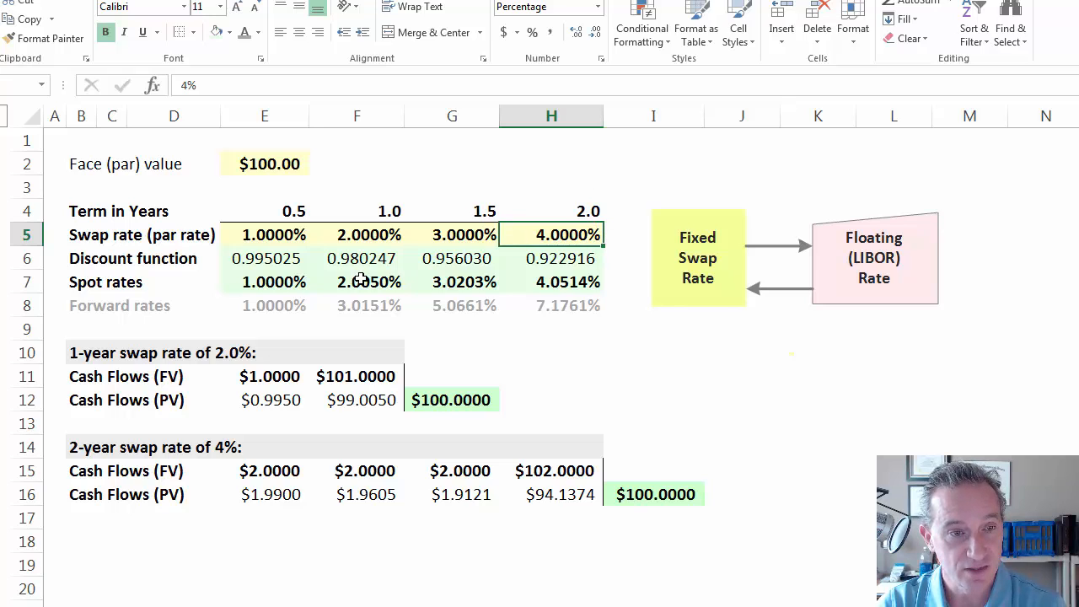
left_click(552, 282)
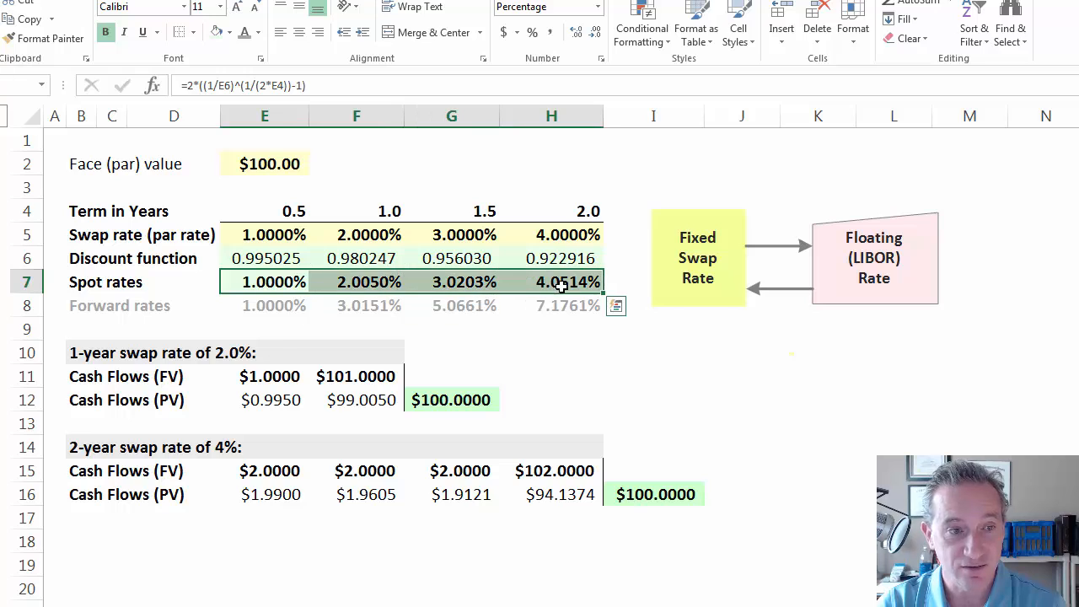
mouse_move(587, 373)
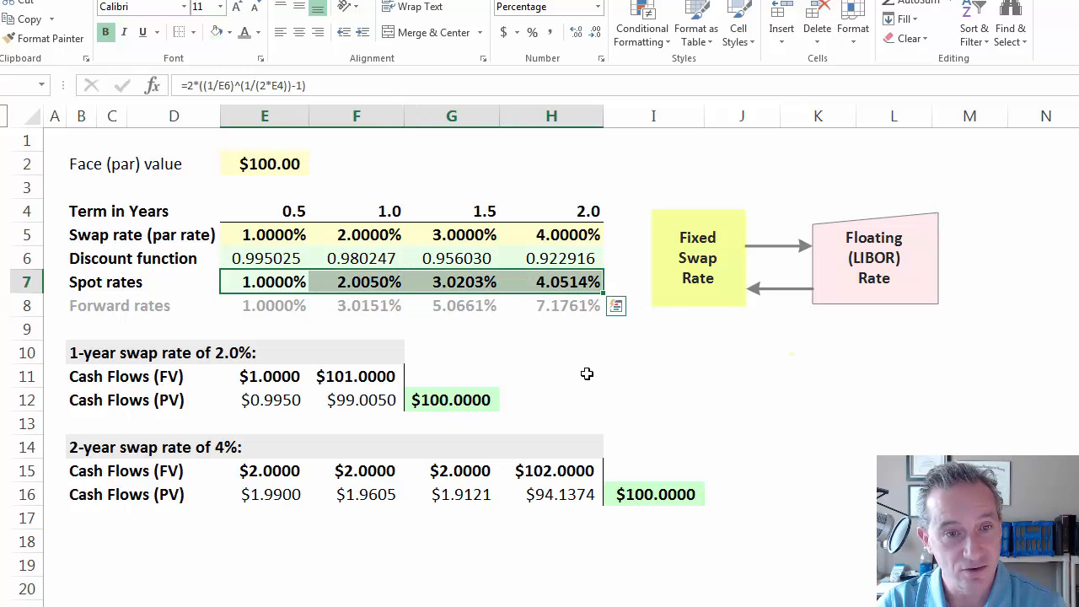
left_click(265, 234)
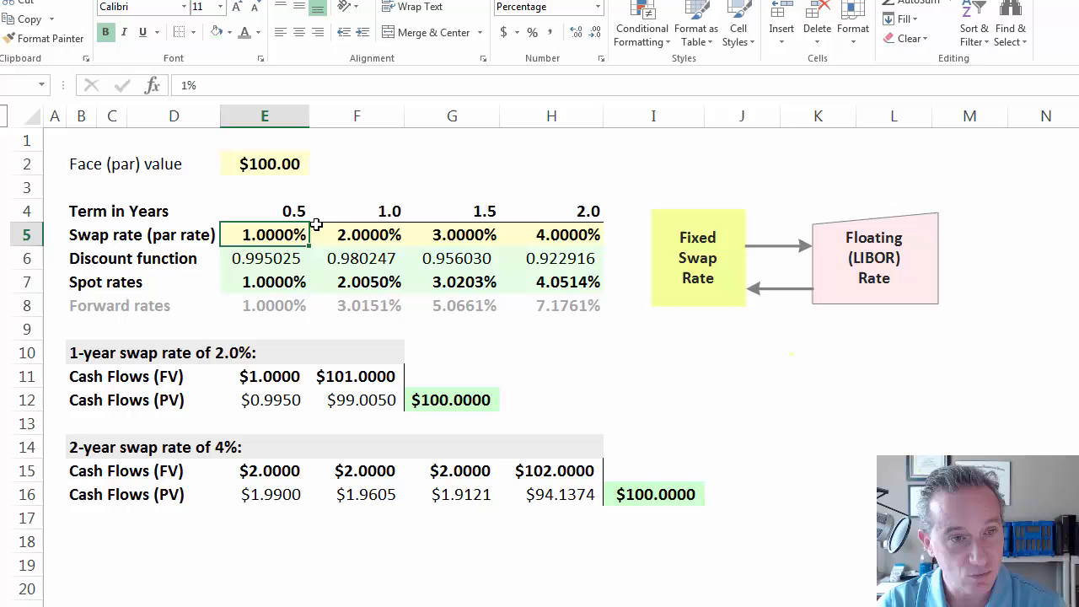
left_click_drag(265, 234, 552, 234)
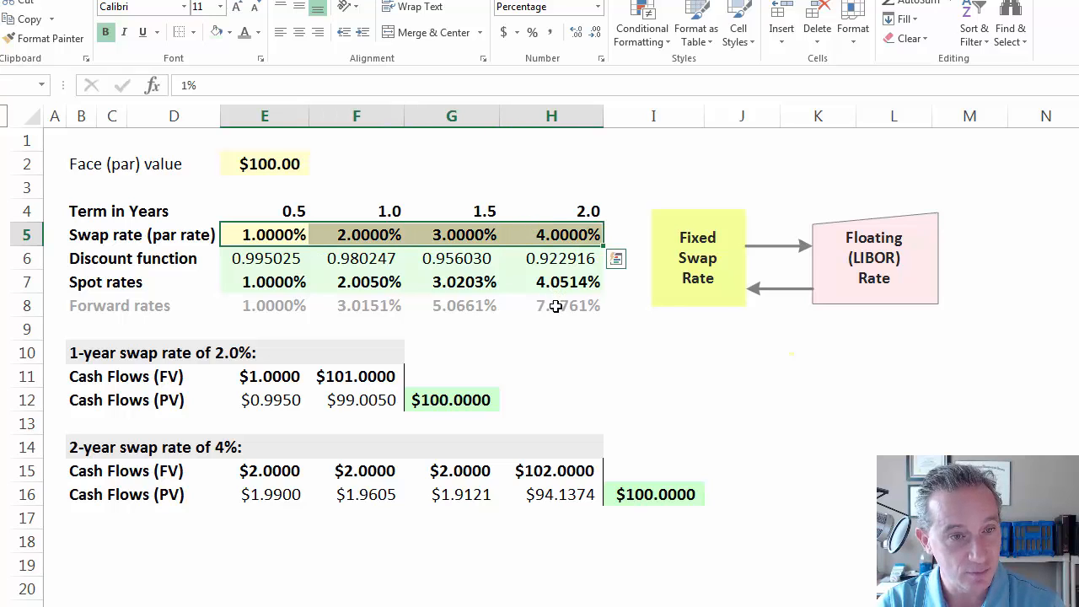
mouse_move(552, 293)
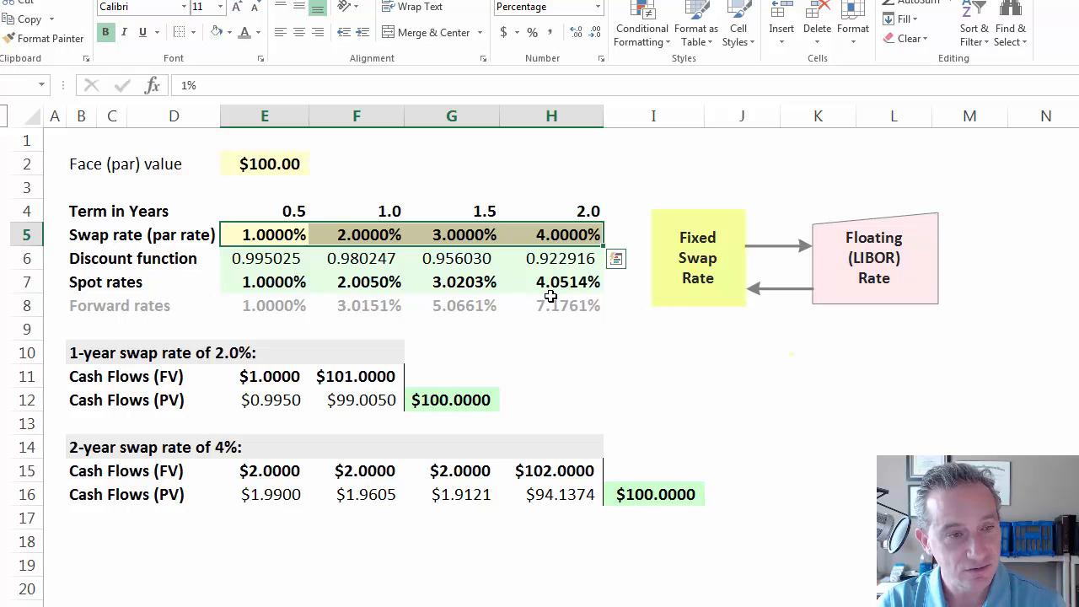
mouse_move(523, 303)
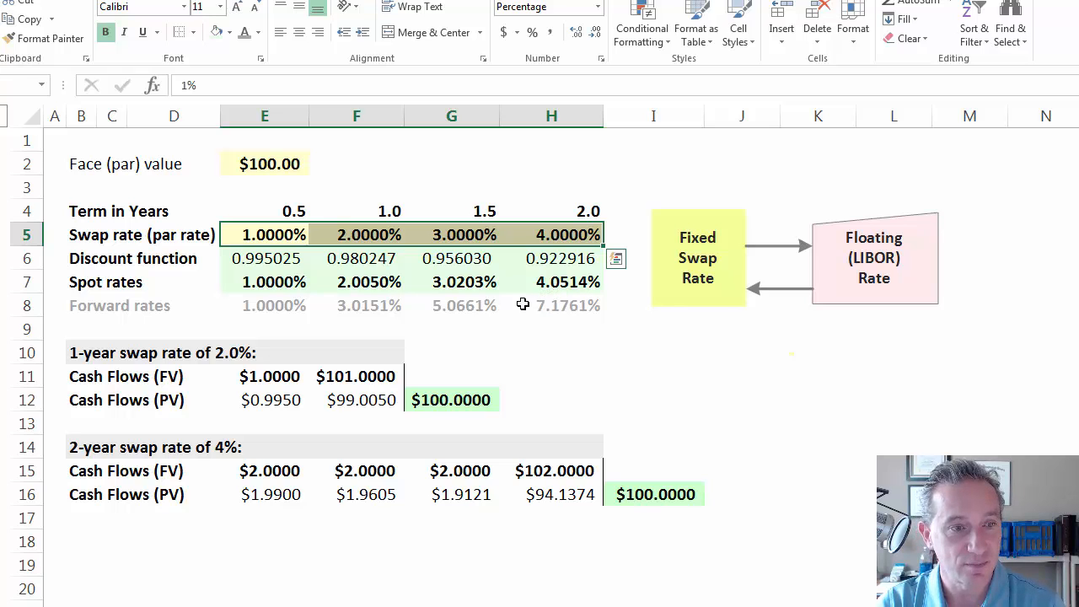
- Inspect the formulas behind the 1.5-year forward rate and the first discount factor
left_click(453, 306)
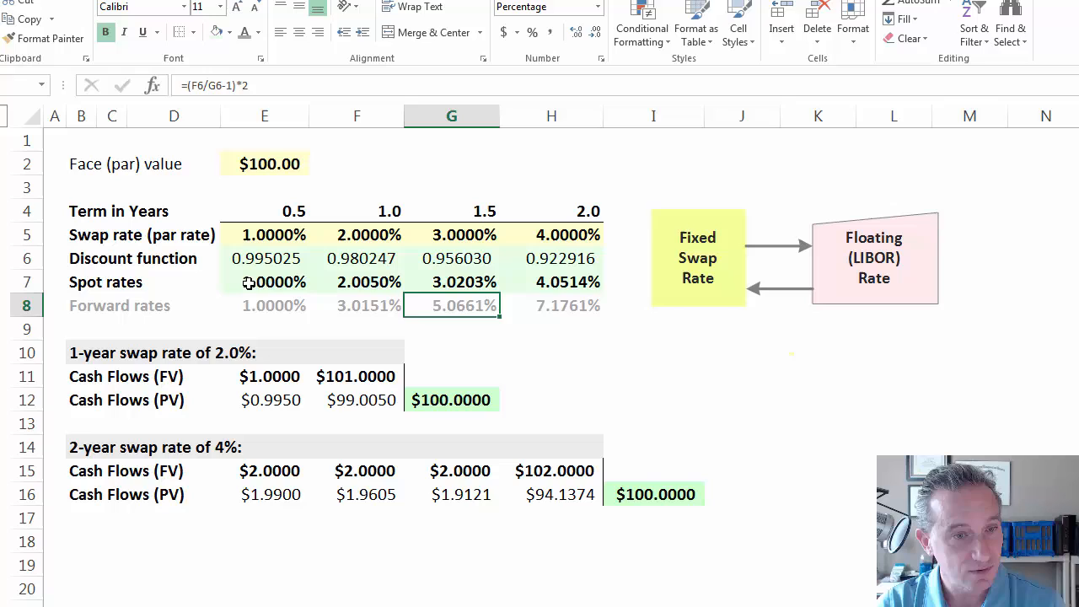
mouse_move(264, 281)
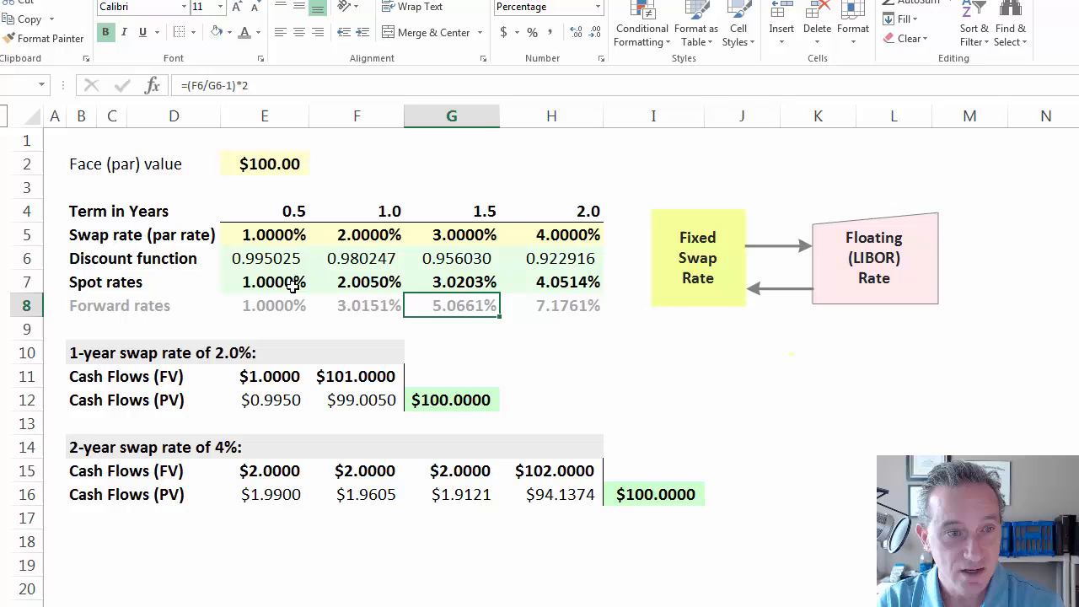
left_click(265, 258)
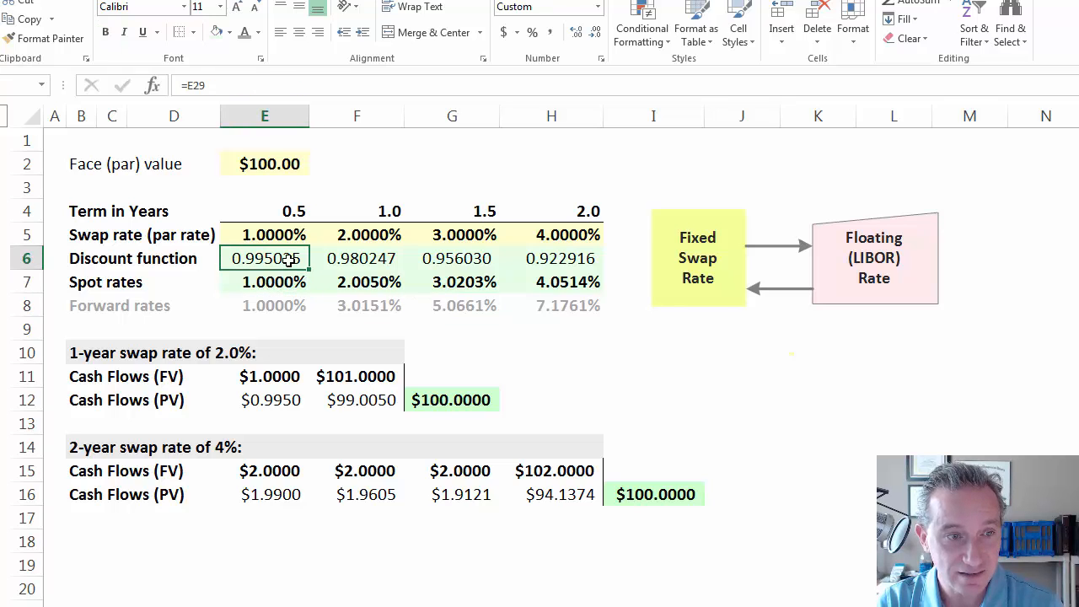
mouse_move(472, 259)
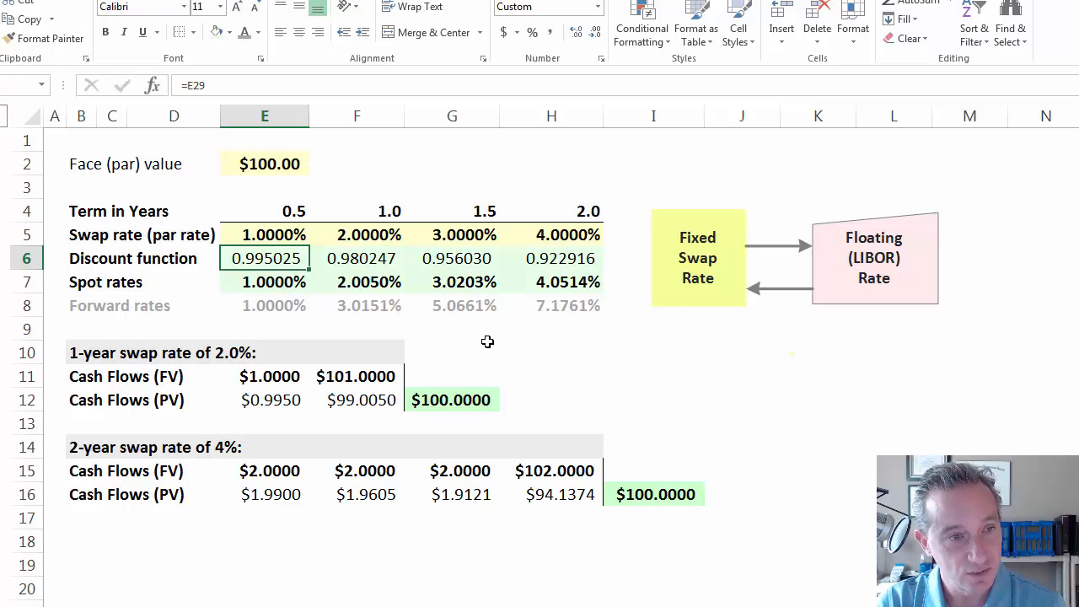
mouse_move(512, 345)
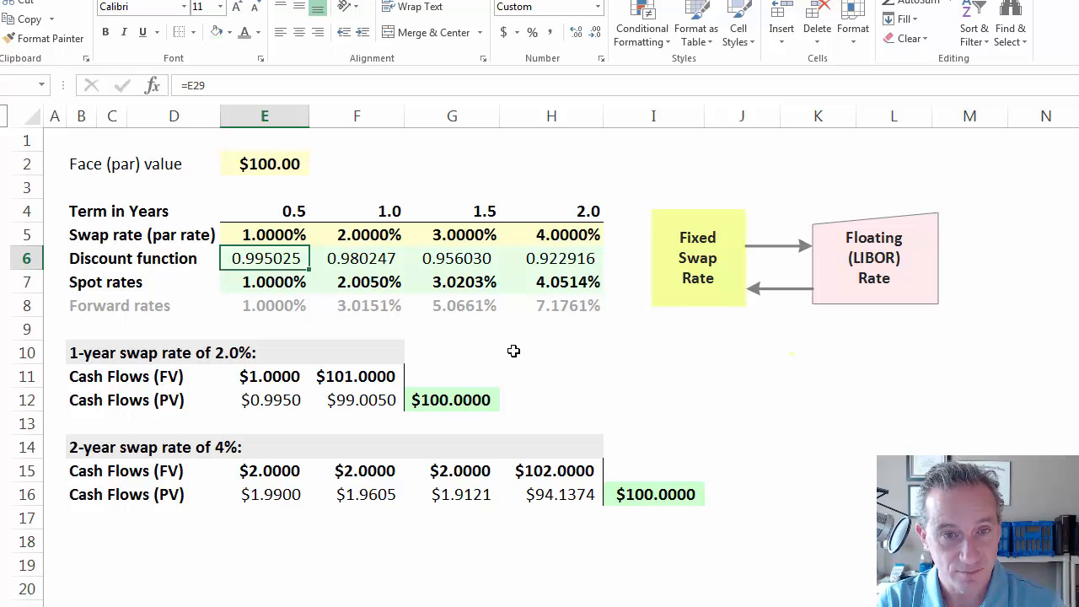
left_click(551, 352)
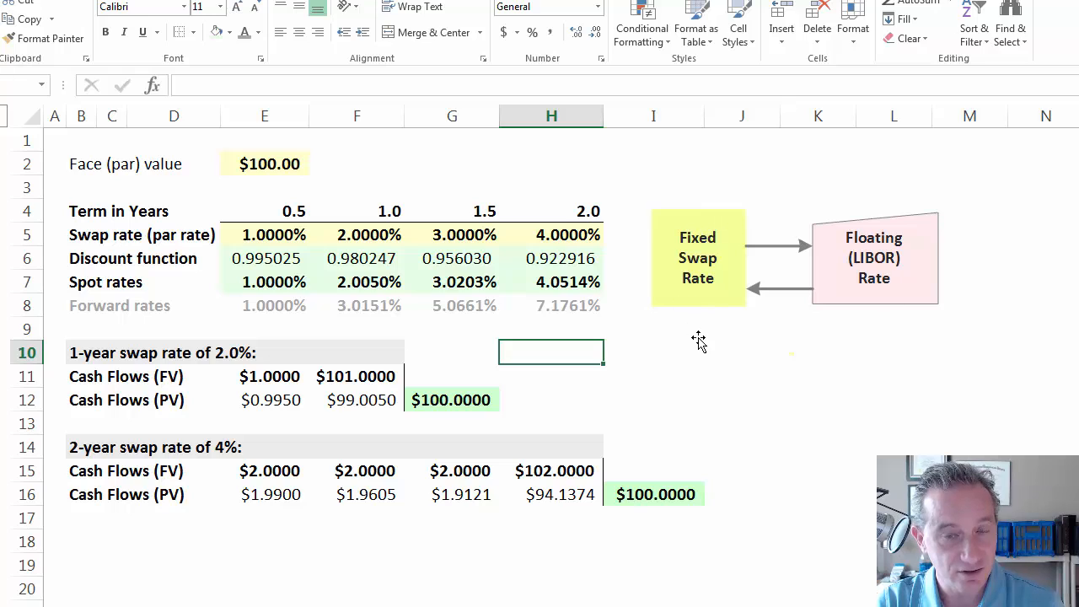
mouse_move(708, 314)
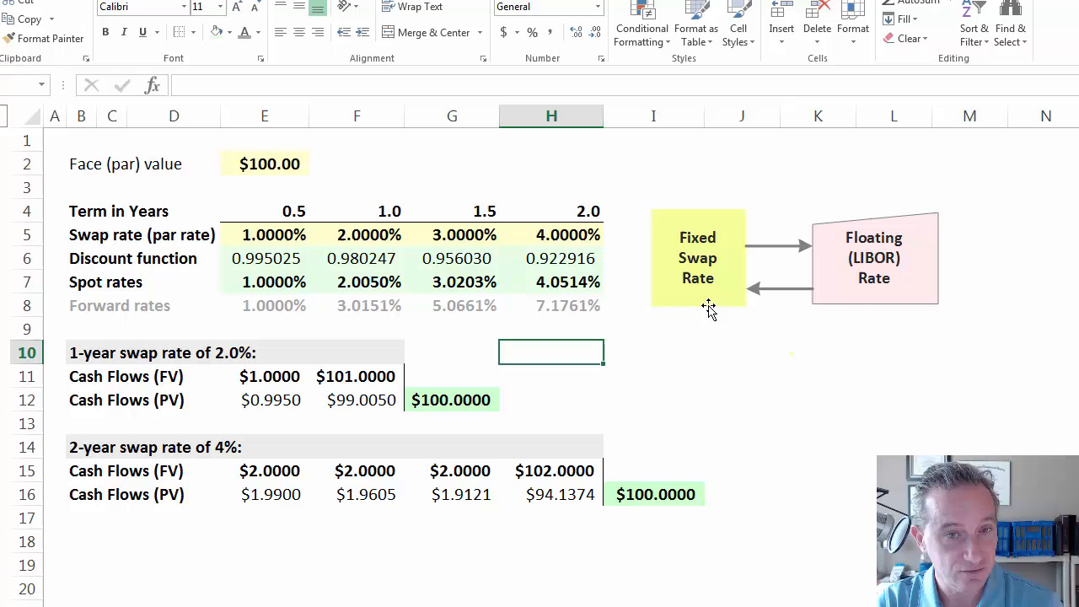
mouse_move(861, 306)
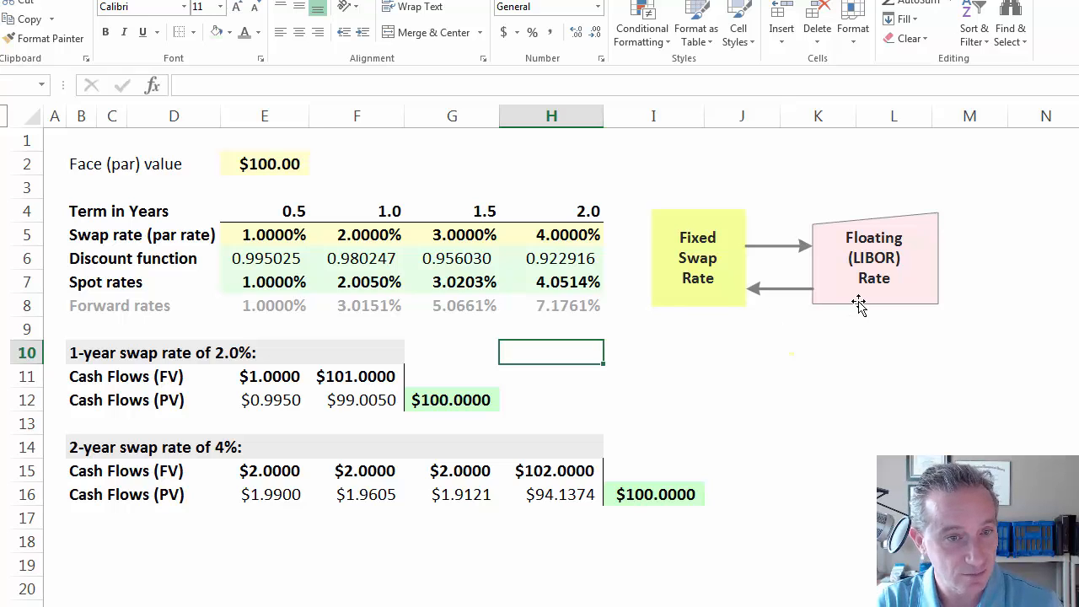
mouse_move(115, 390)
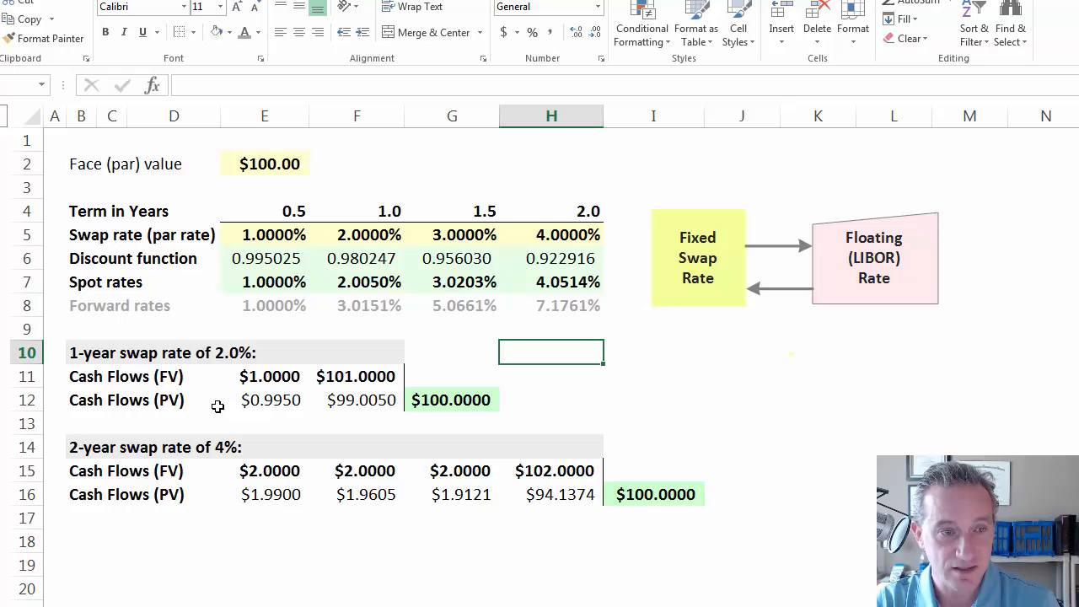
mouse_move(127, 357)
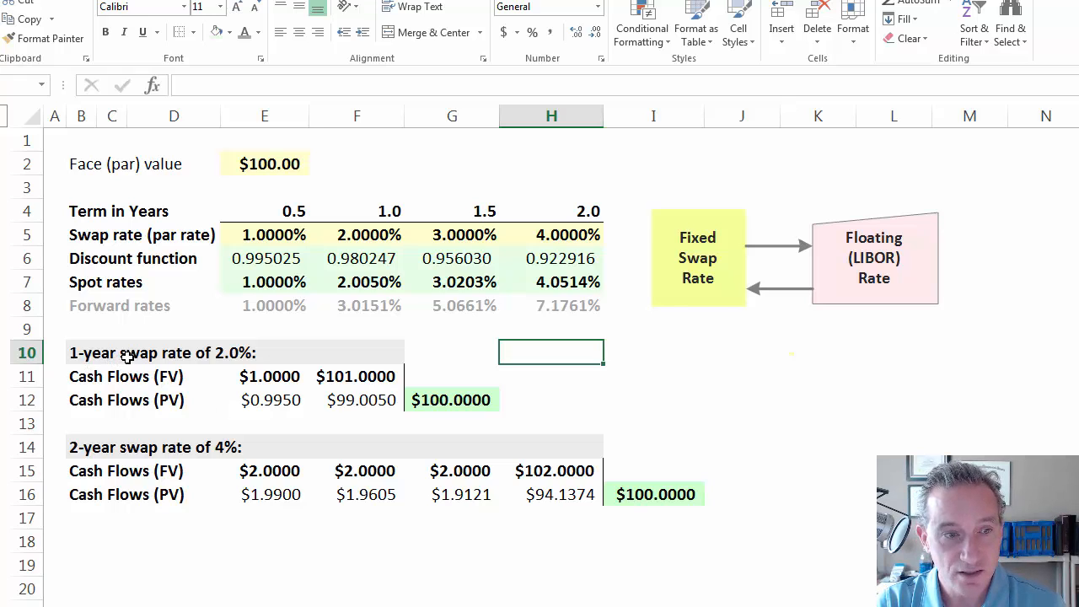
mouse_move(379, 235)
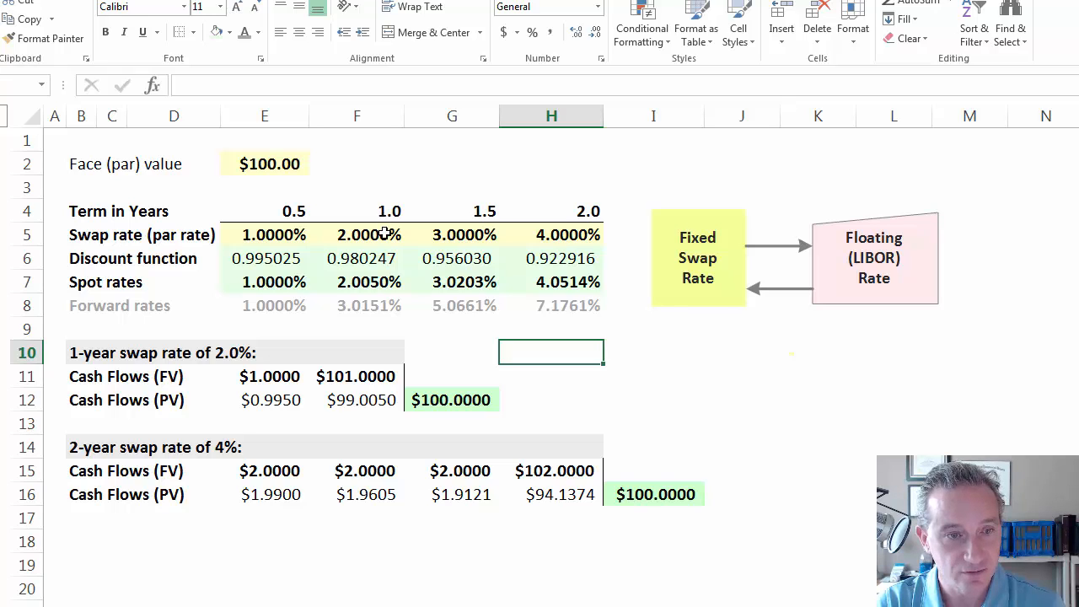
mouse_move(394, 377)
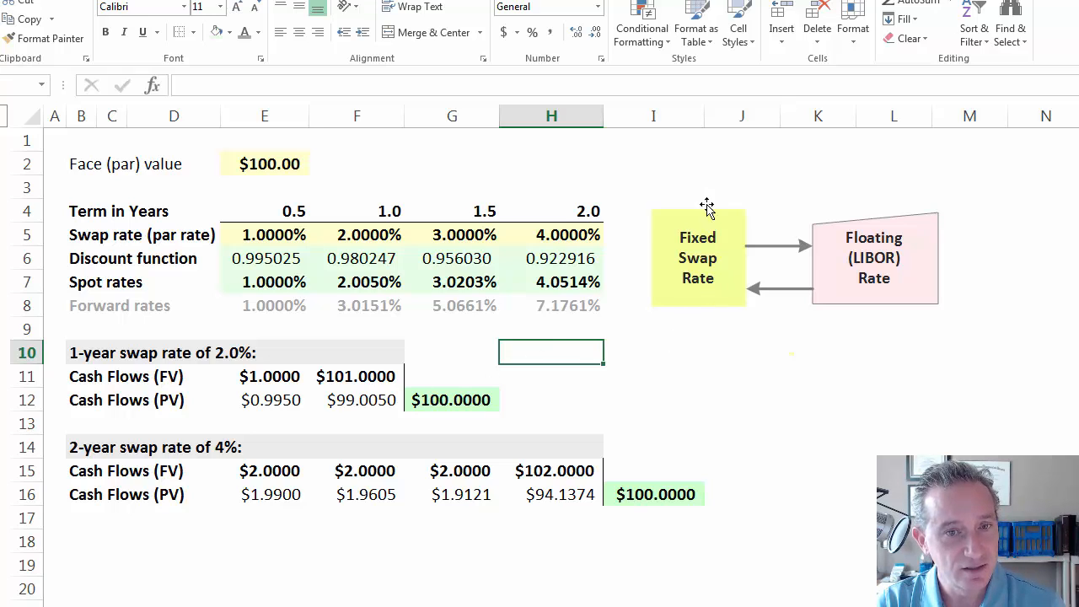
mouse_move(707, 287)
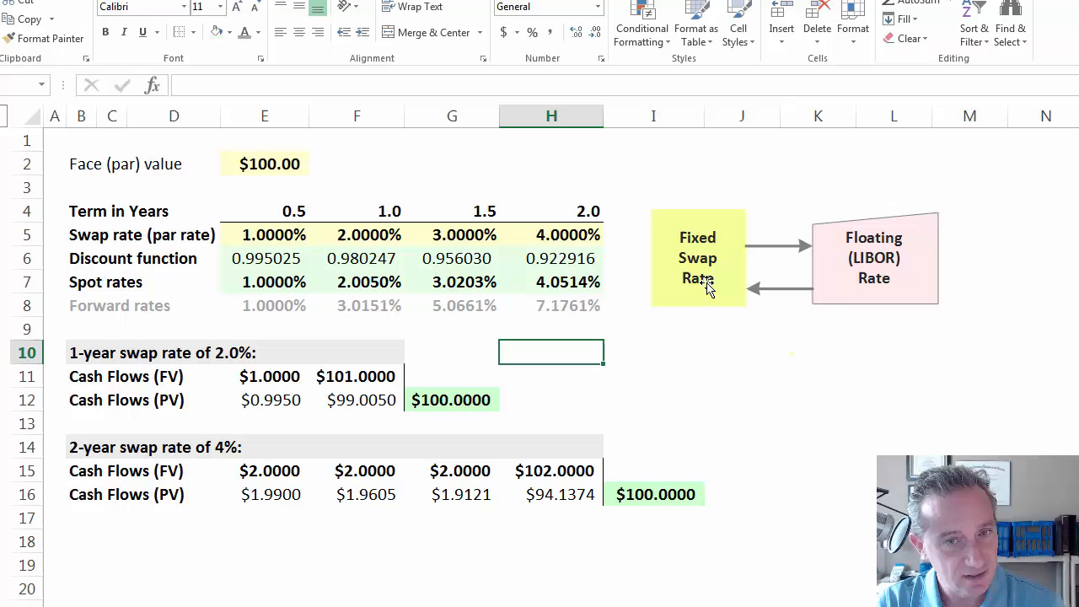
mouse_move(734, 312)
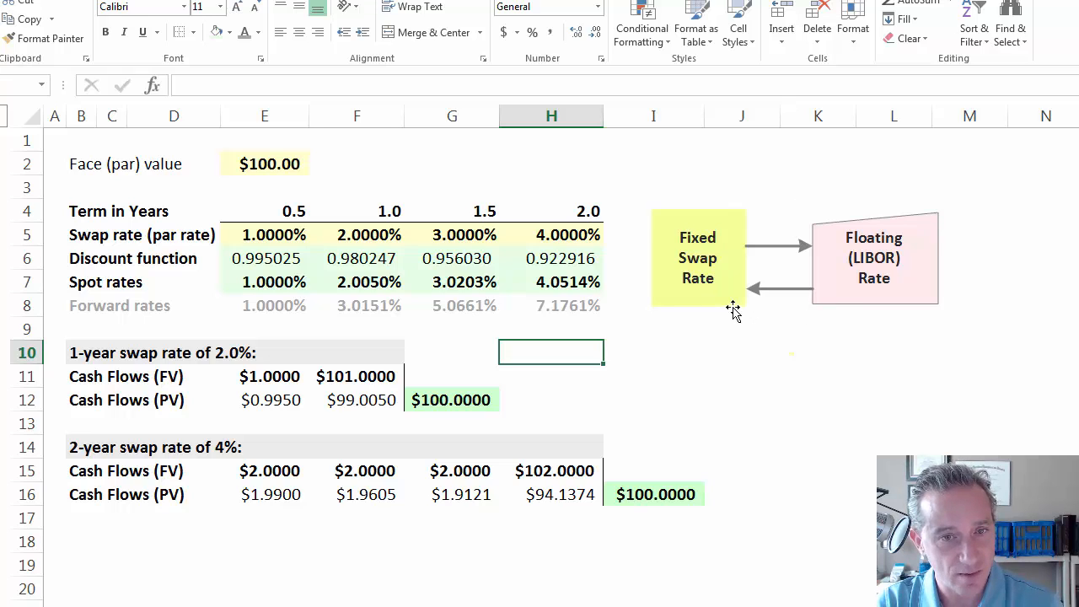
mouse_move(867, 301)
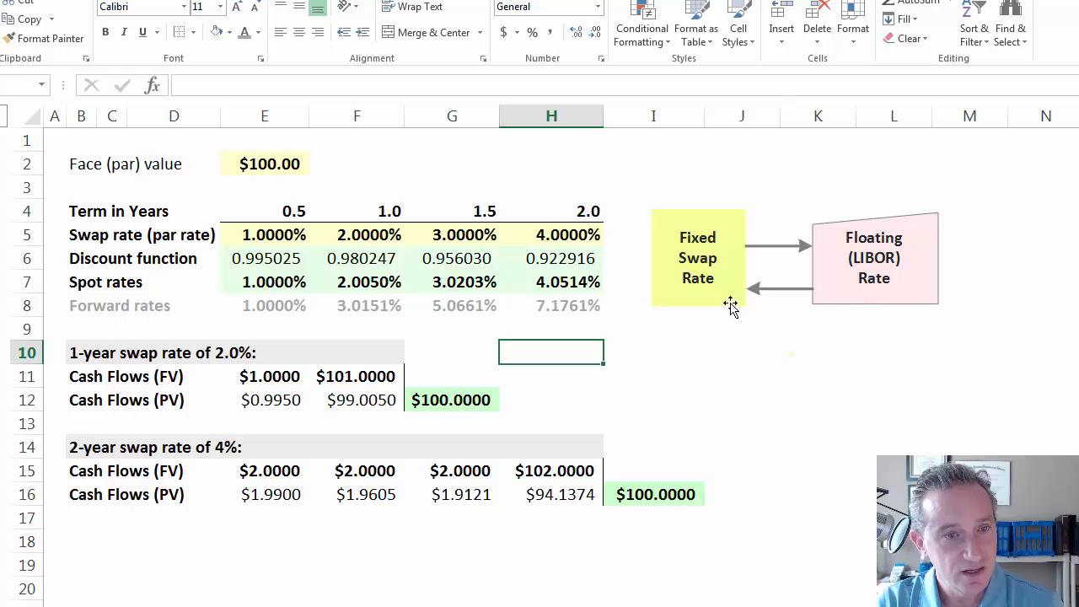
mouse_move(139, 245)
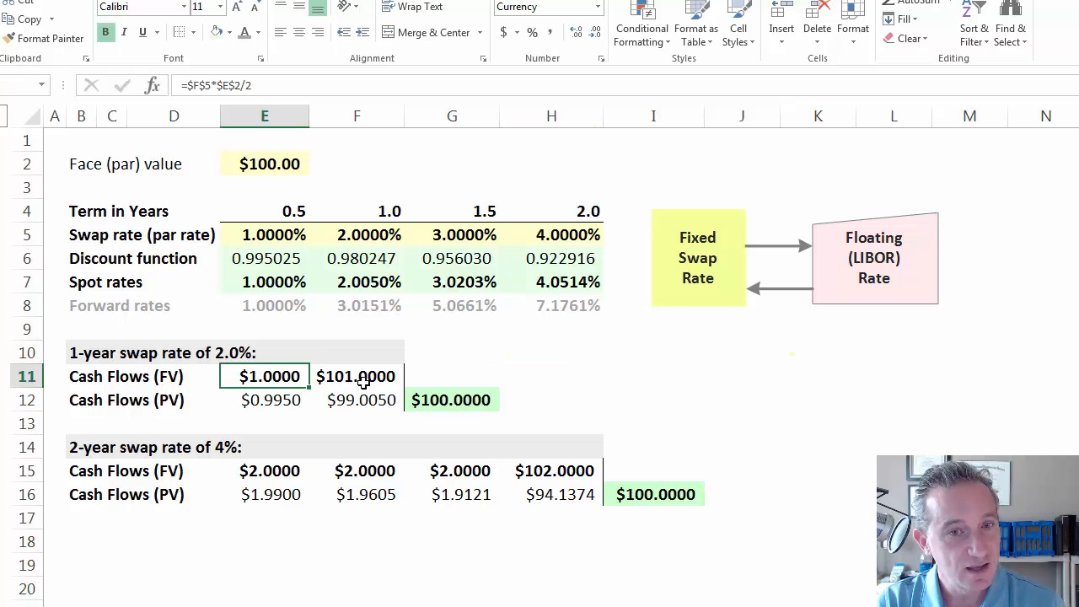
mouse_move(665, 324)
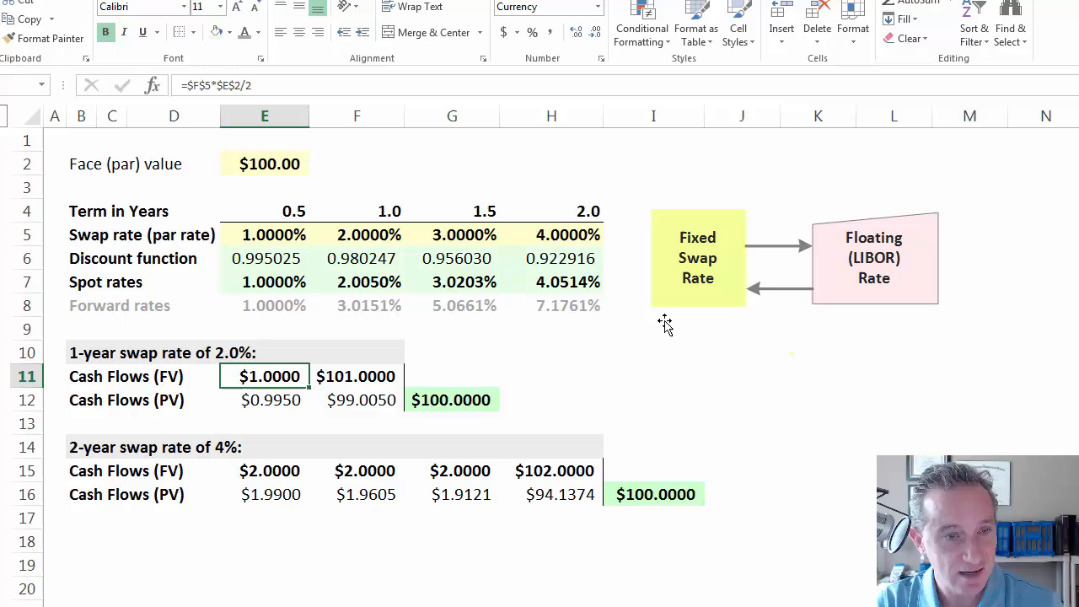
mouse_move(247, 405)
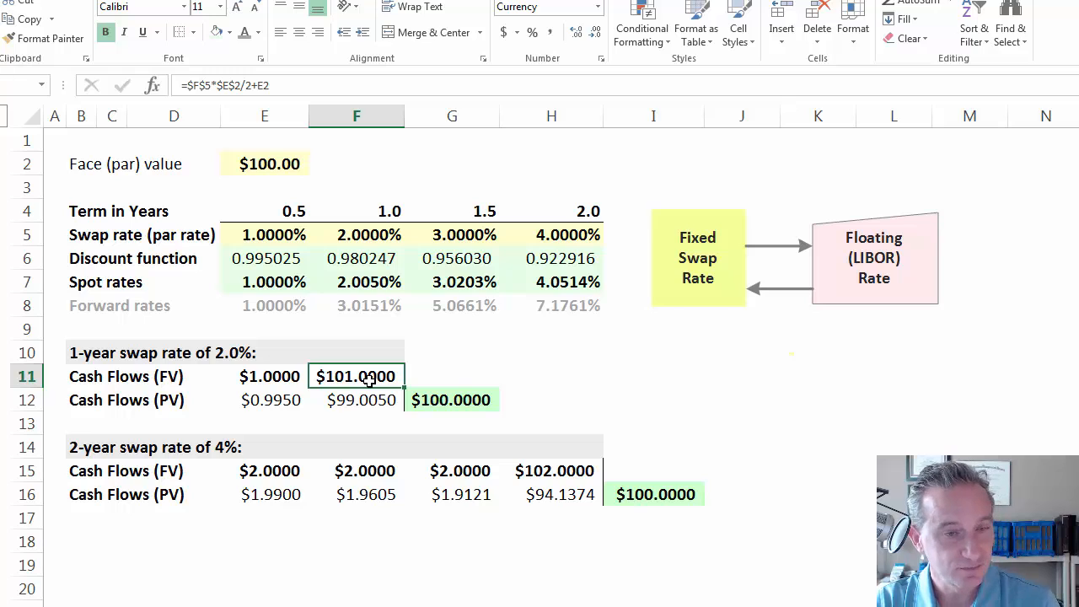
- Review the 1-year swap's spot rate, $1.0000 and $101.0000 cash flows, and $100.0000 present-value total
left_click(264, 376)
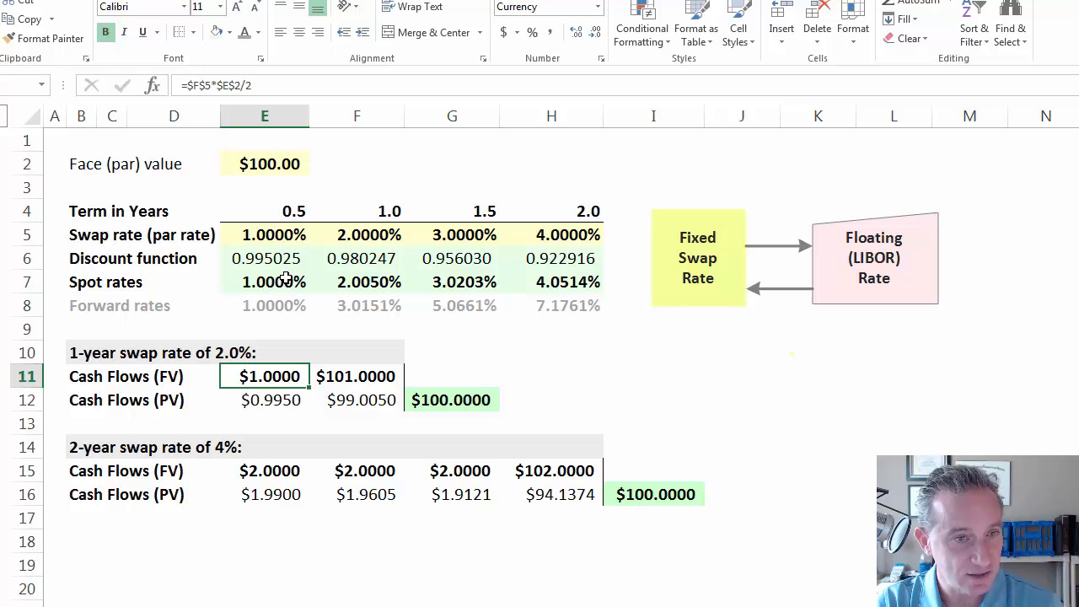
mouse_move(285, 387)
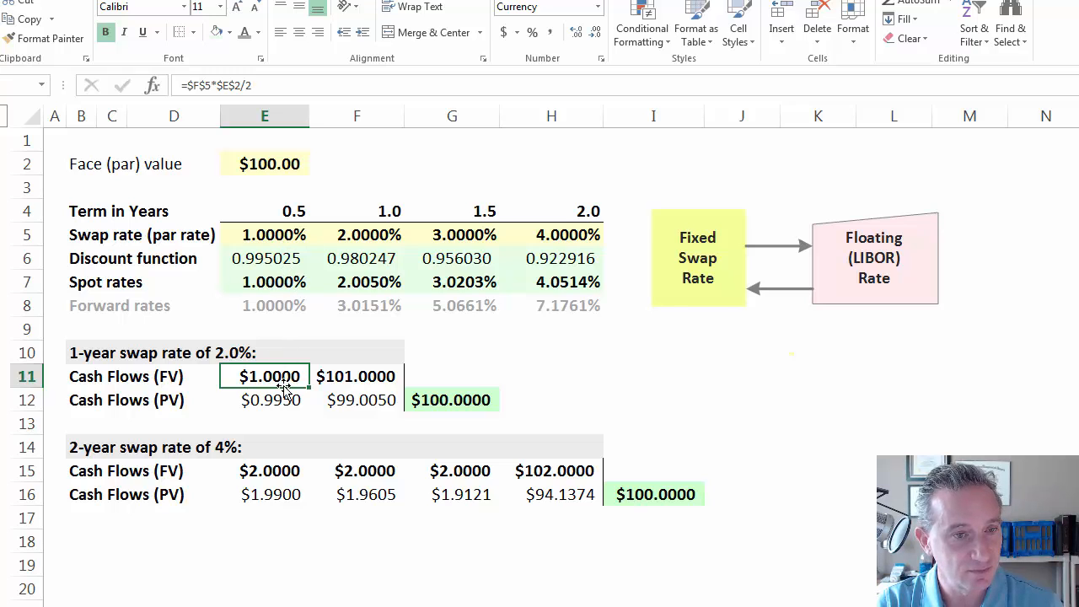
left_click(264, 400)
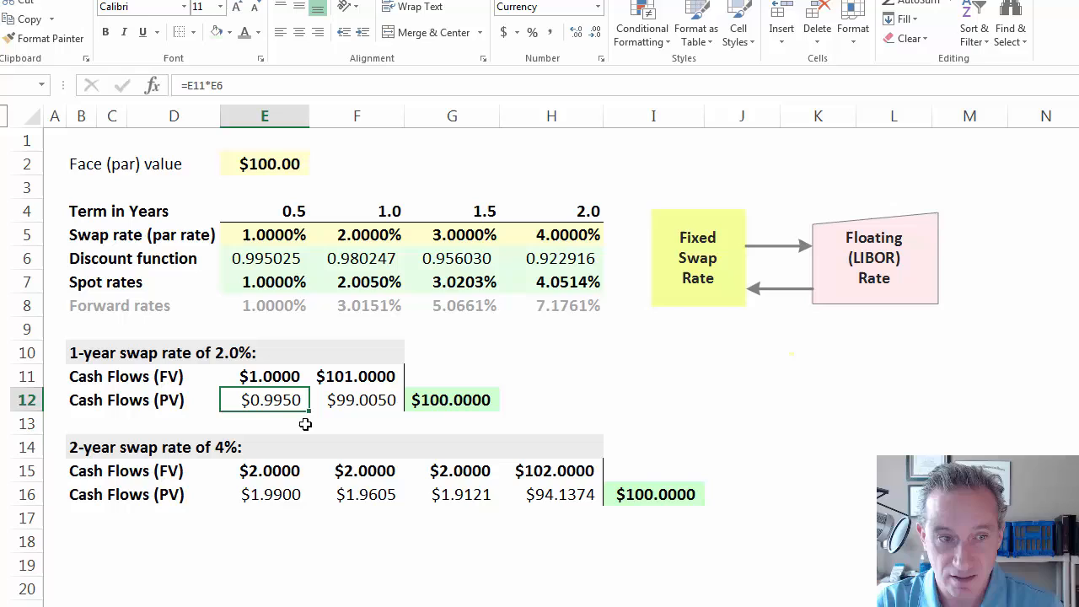
left_click(355, 376)
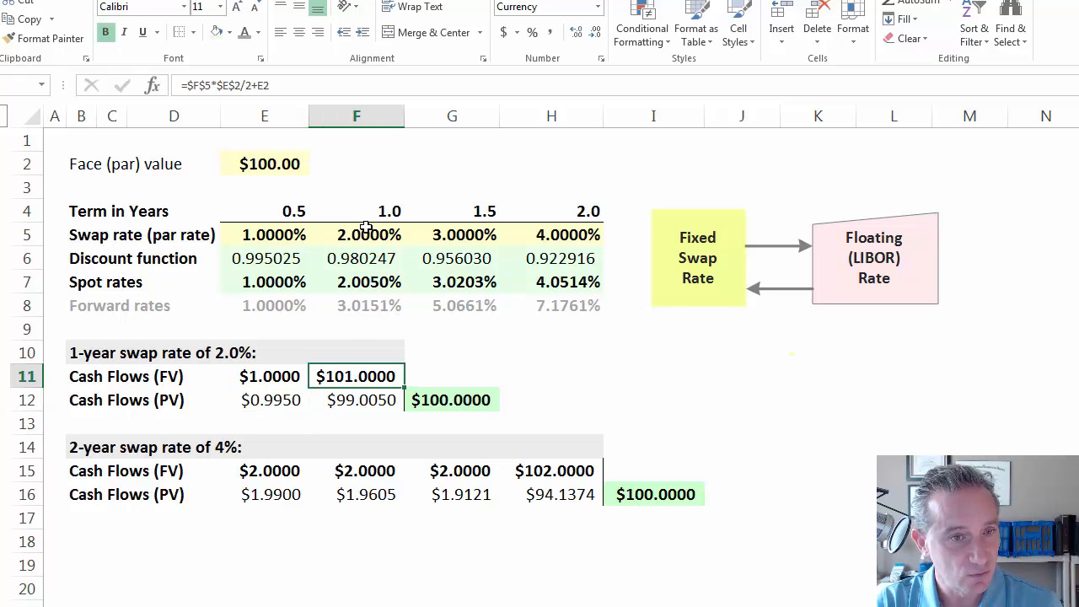
mouse_move(367, 295)
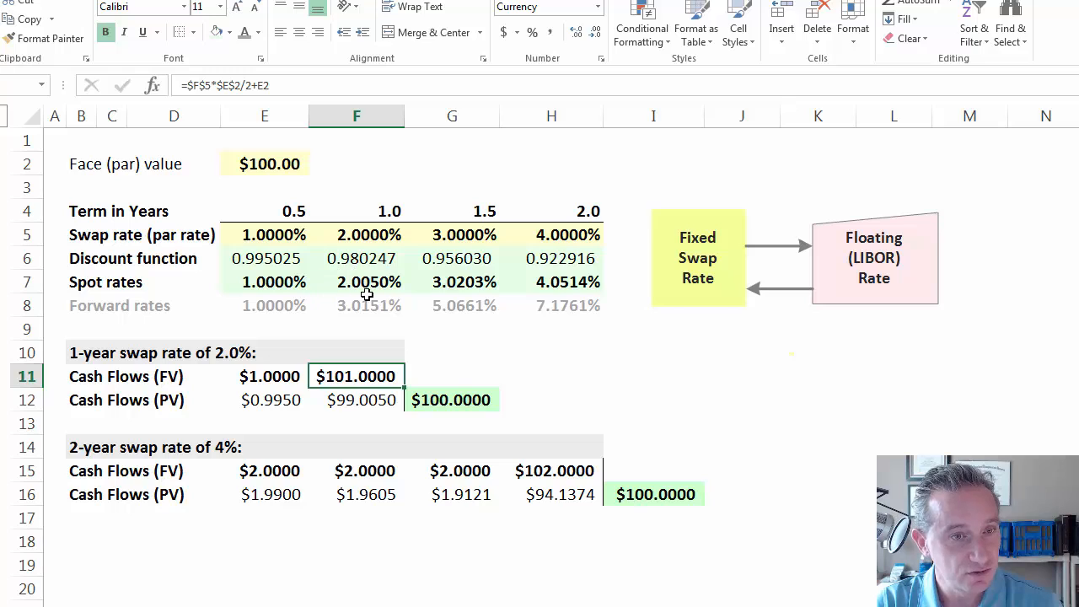
left_click(356, 282)
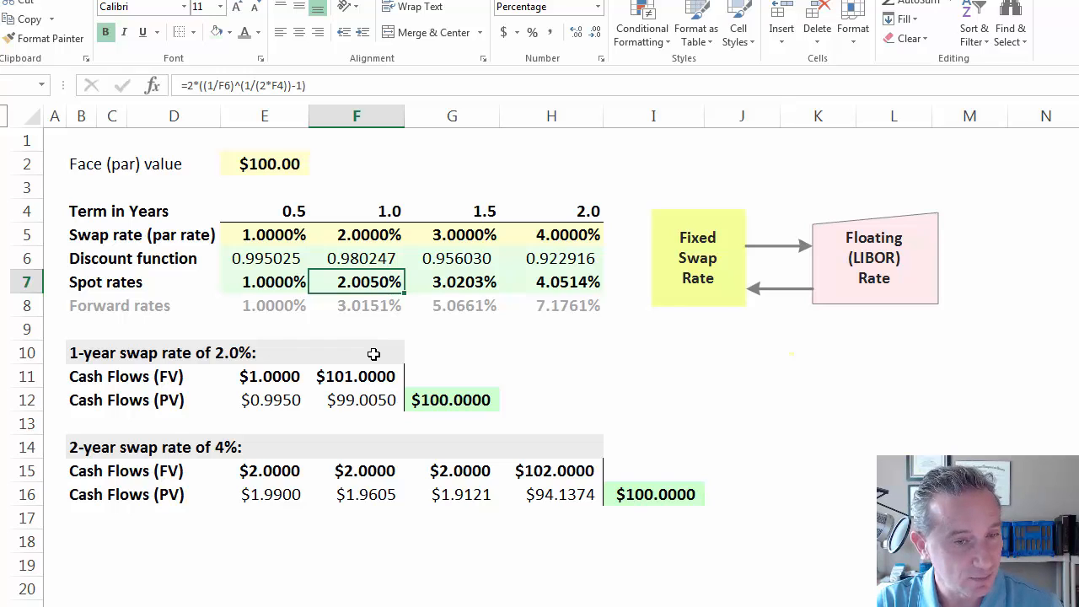
left_click(357, 400)
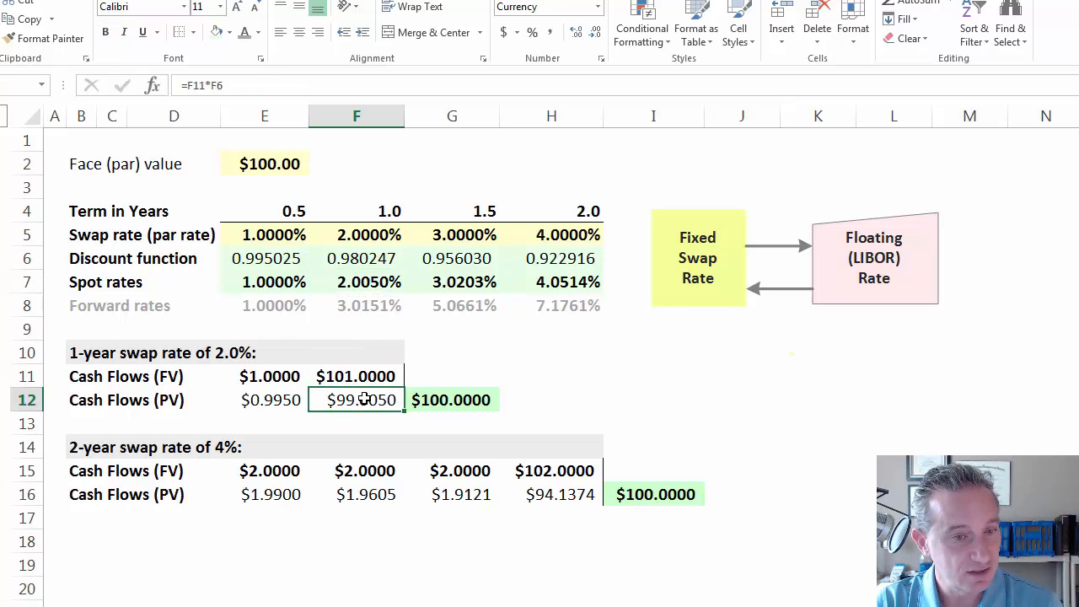
left_click(264, 400)
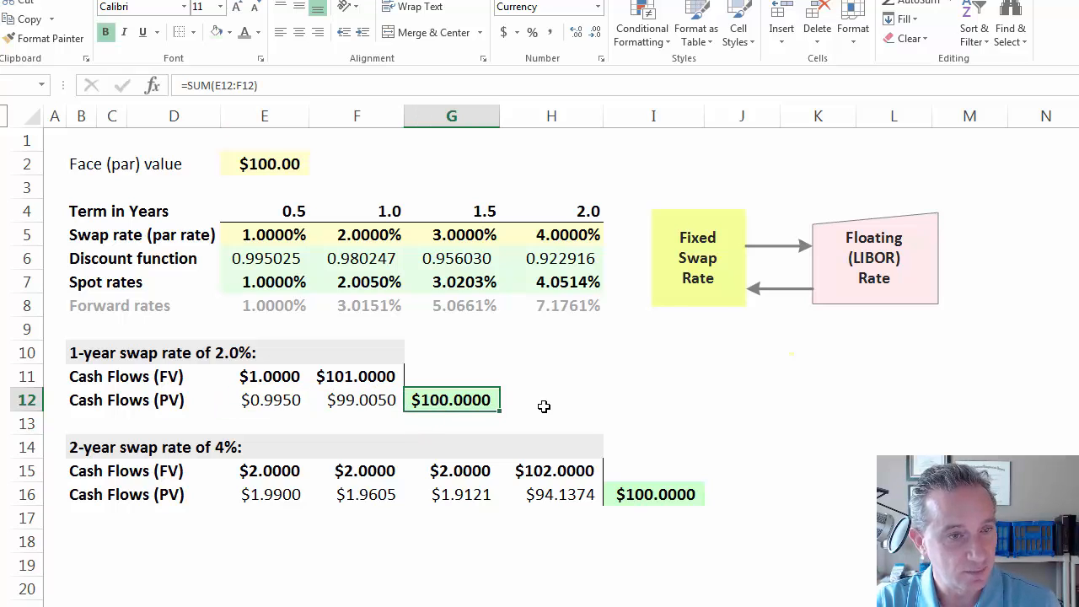
mouse_move(176, 244)
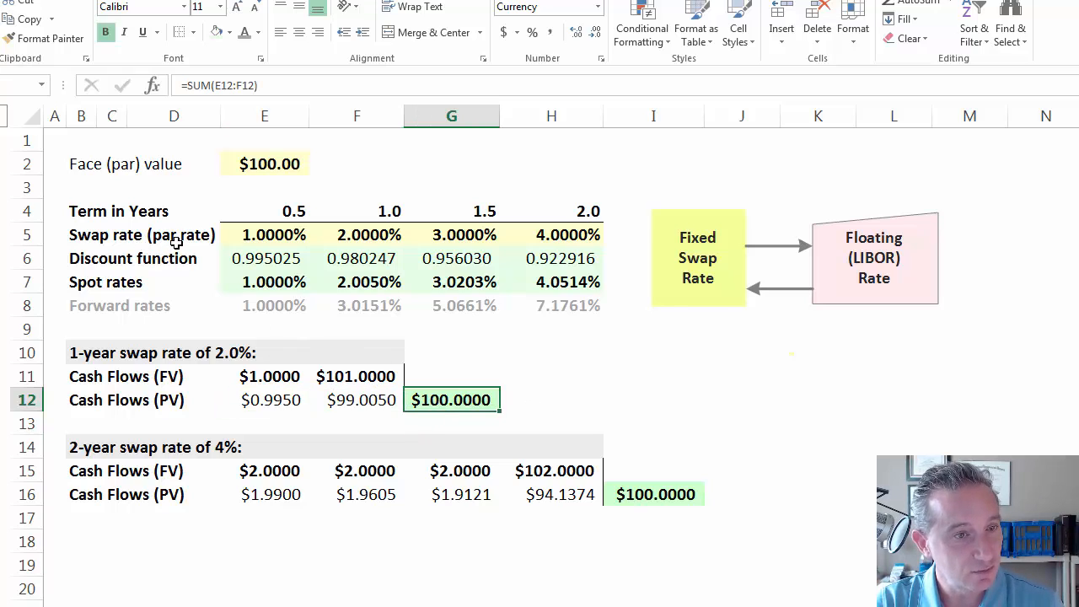
mouse_move(367, 244)
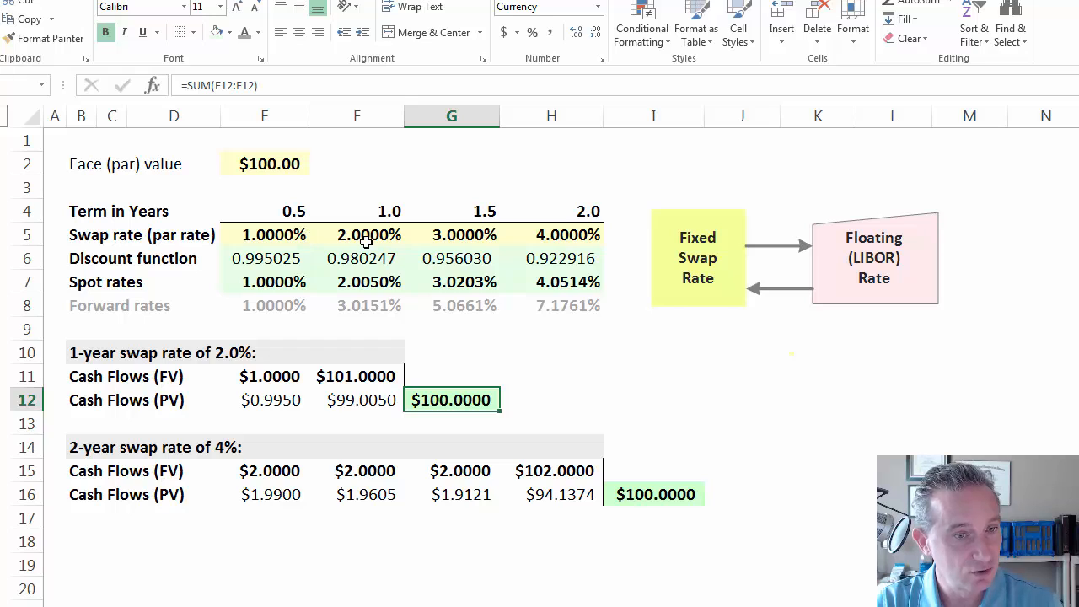
mouse_move(356, 389)
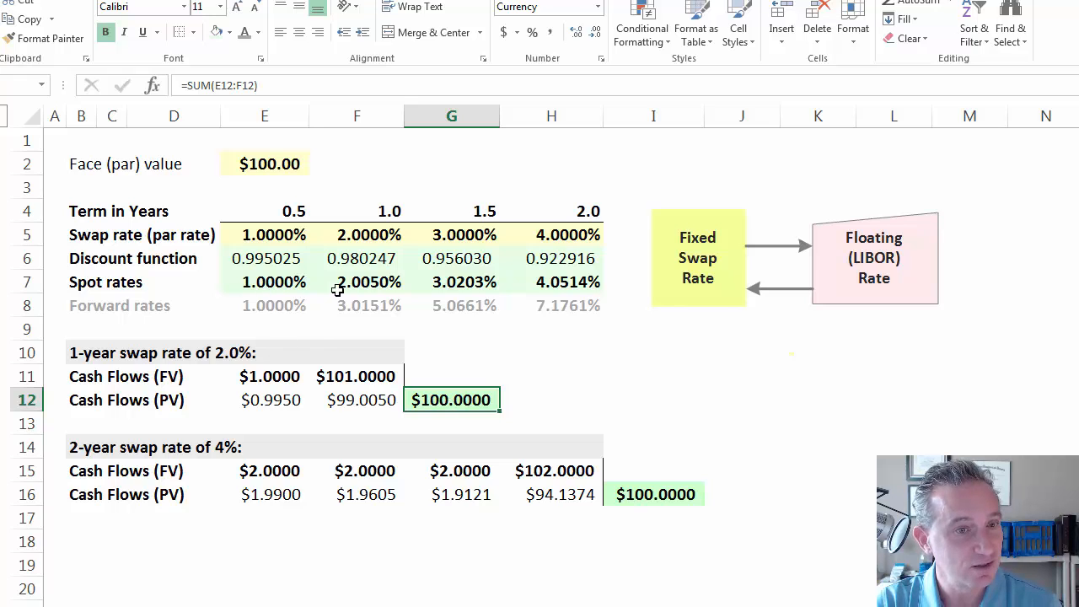
mouse_move(365, 253)
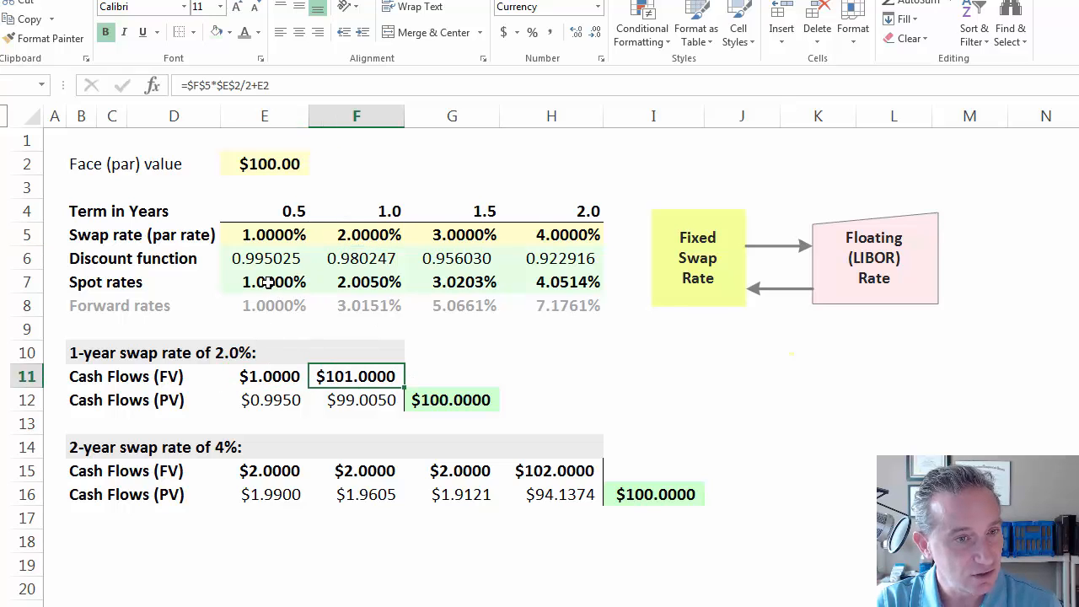
left_click(356, 282)
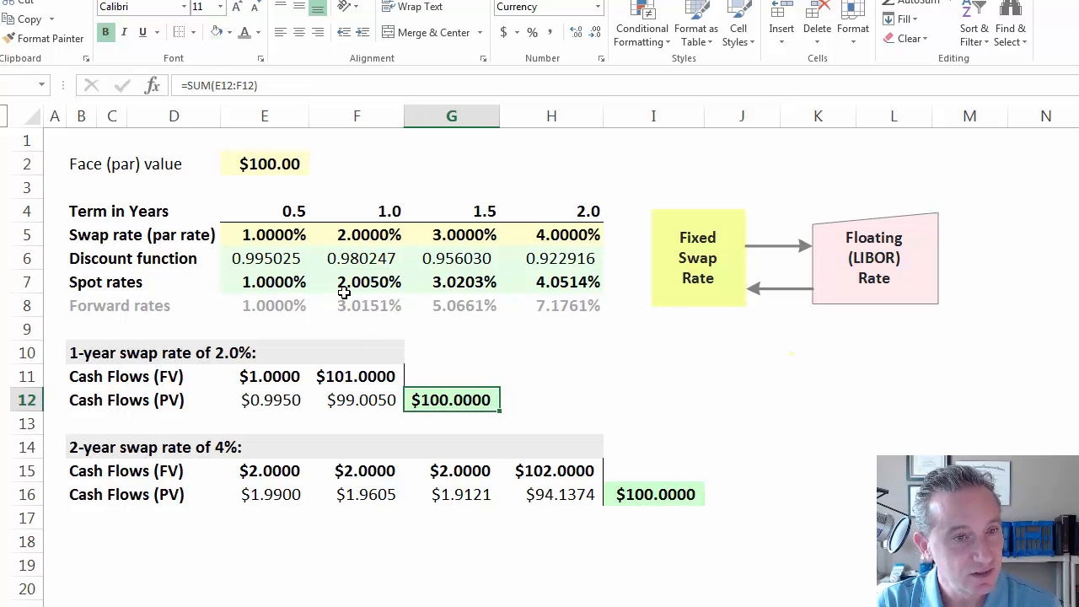
mouse_move(379, 235)
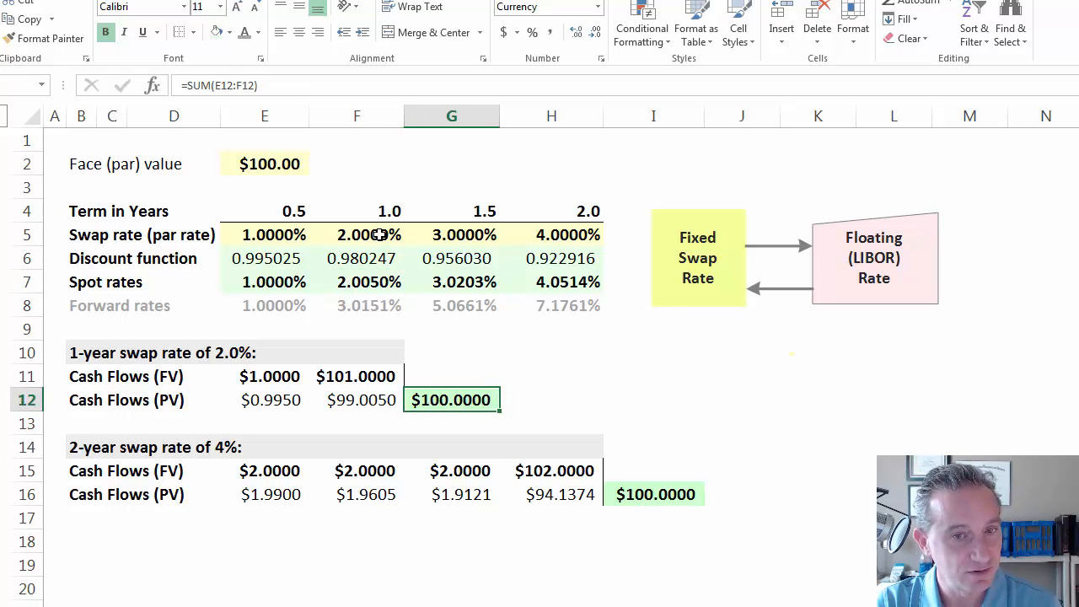
mouse_move(167, 461)
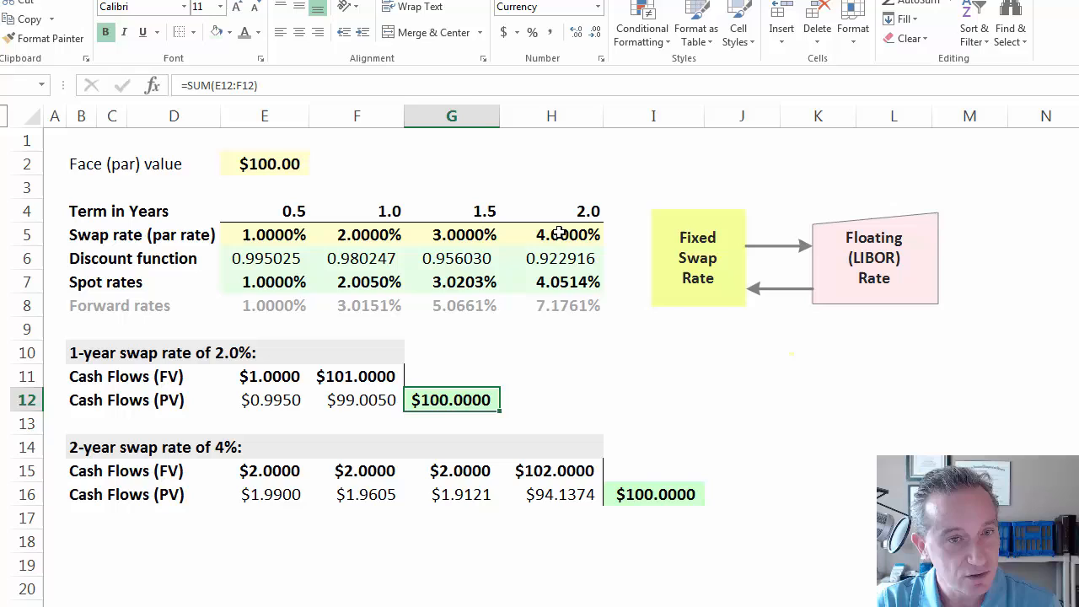
left_click(551, 234)
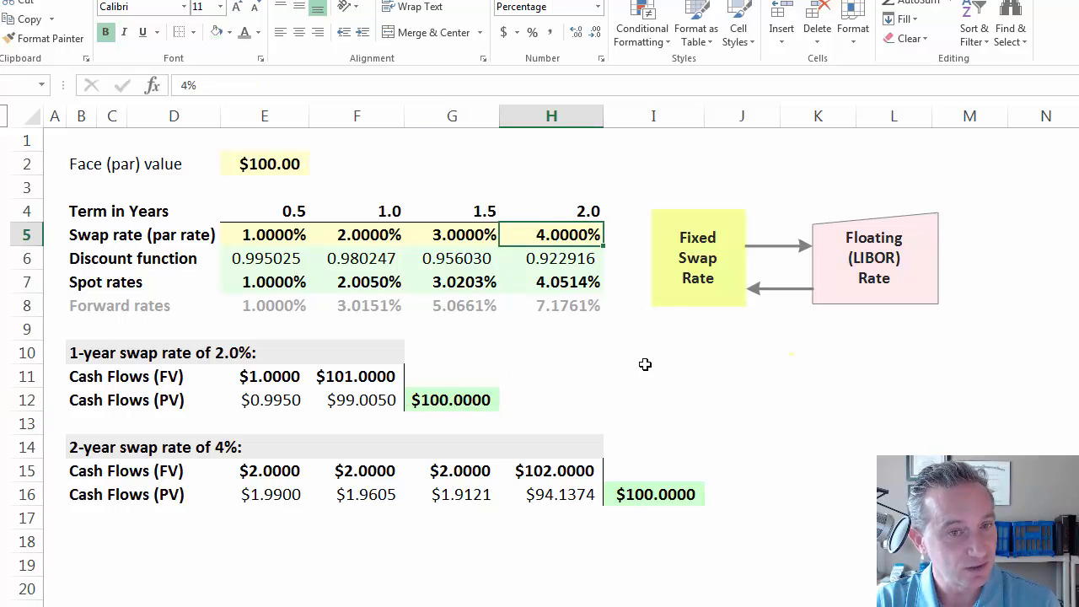
mouse_move(587, 327)
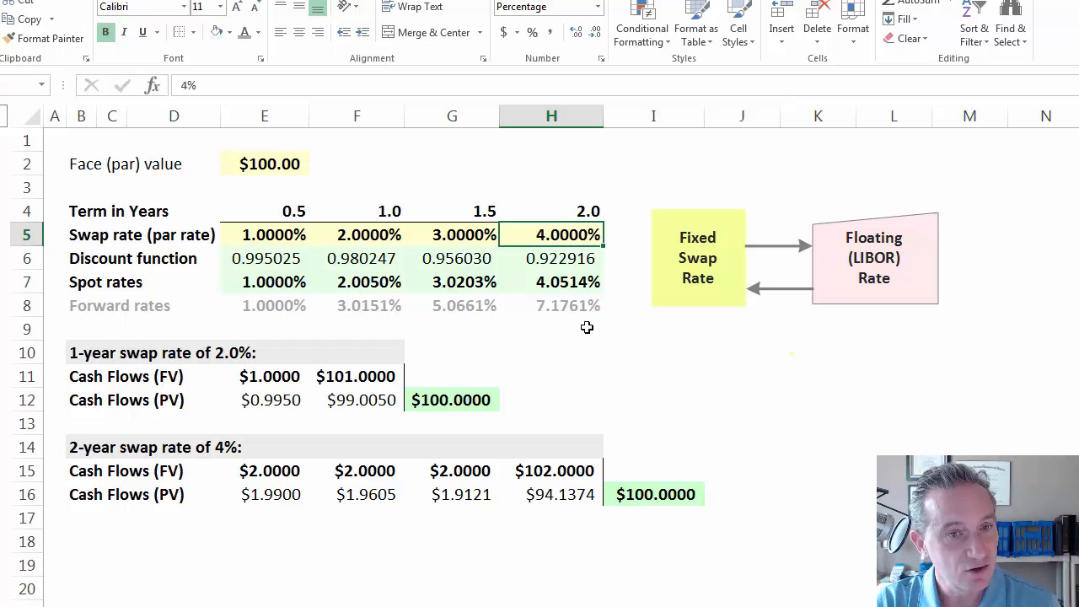
mouse_move(597, 359)
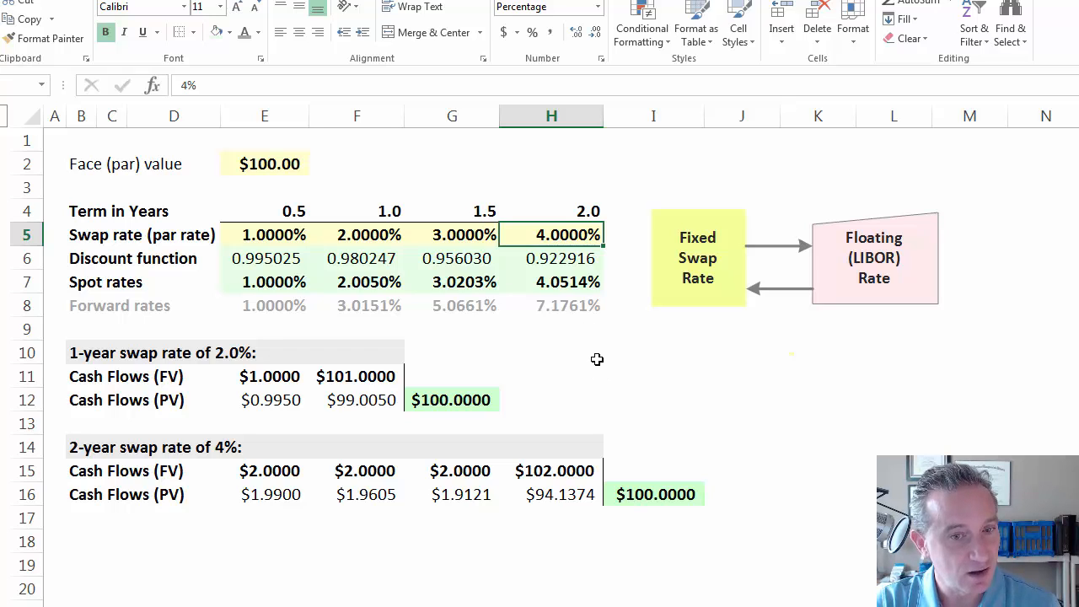
mouse_move(646, 413)
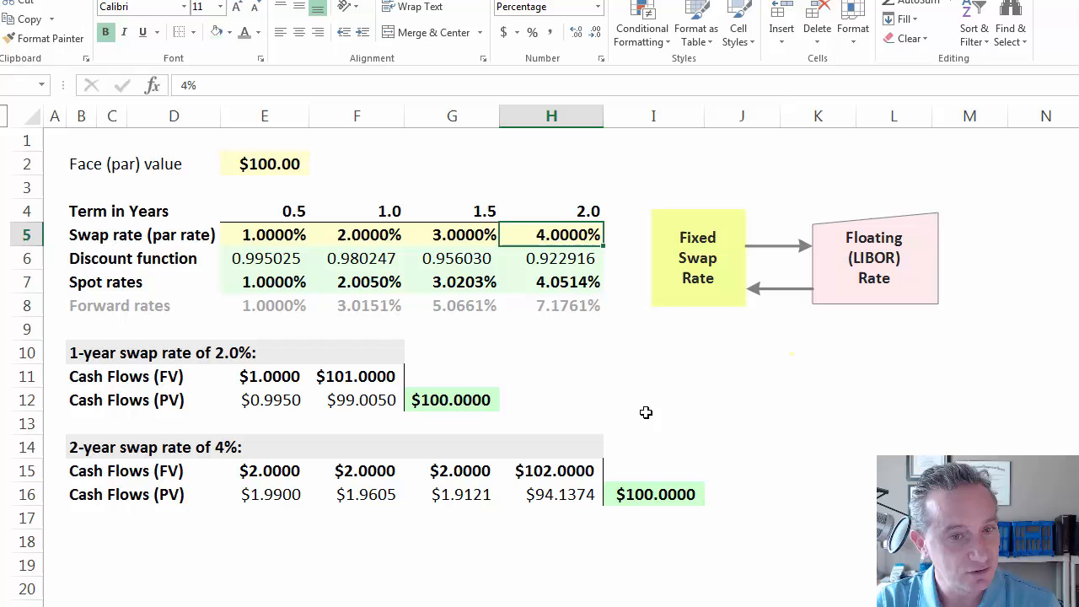
mouse_move(551, 234)
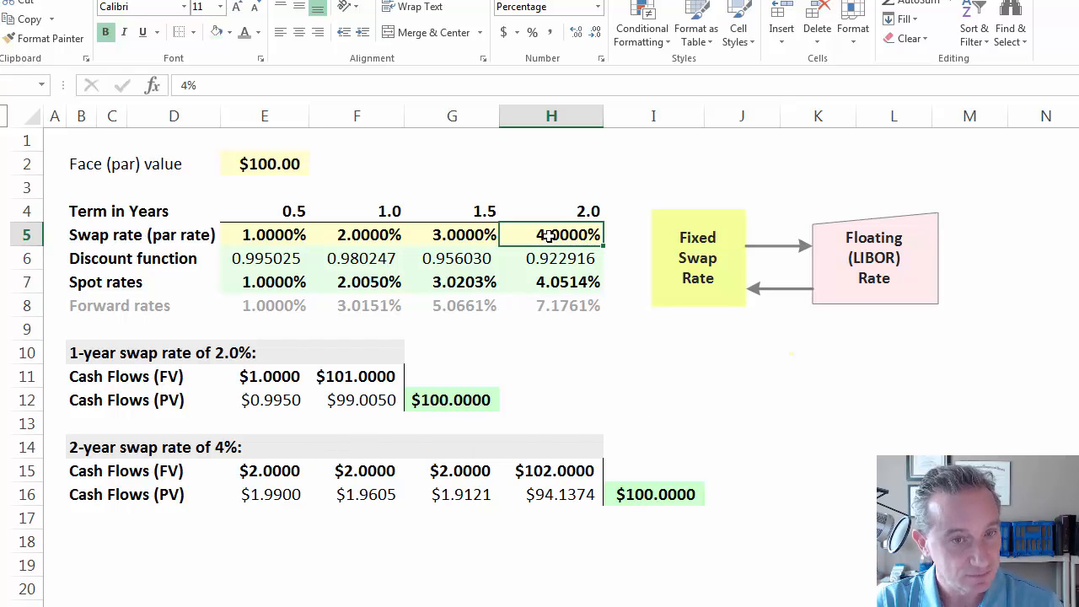
mouse_move(569, 237)
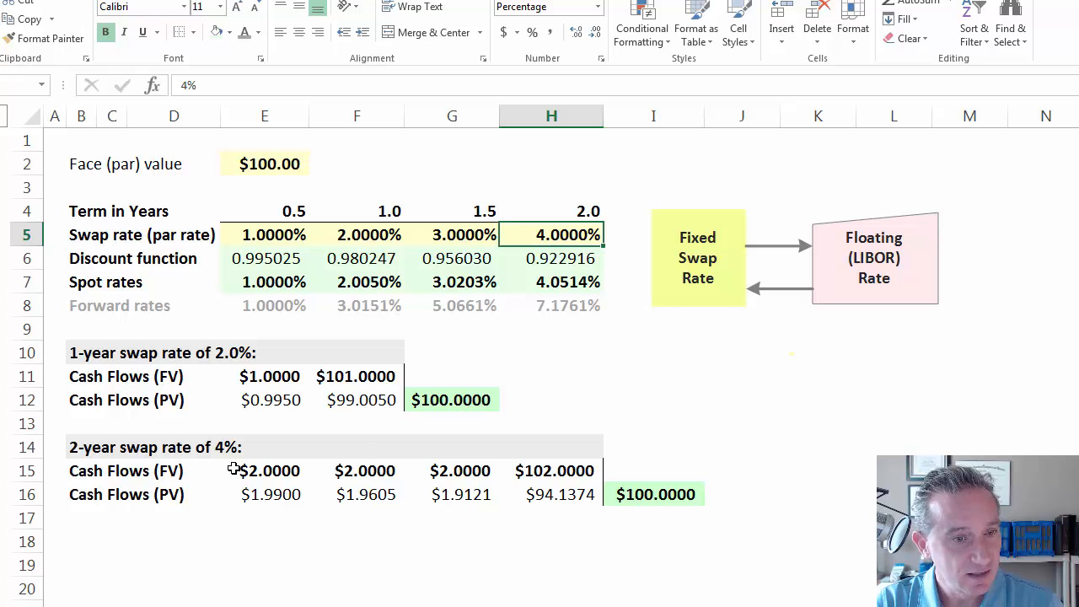
left_click(264, 471)
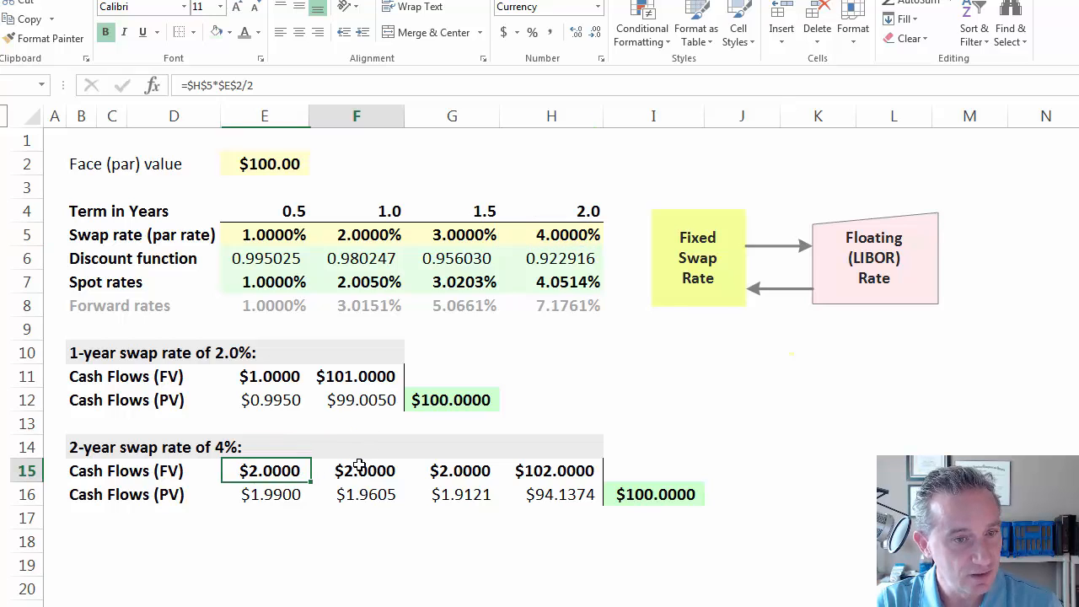
left_click(452, 470)
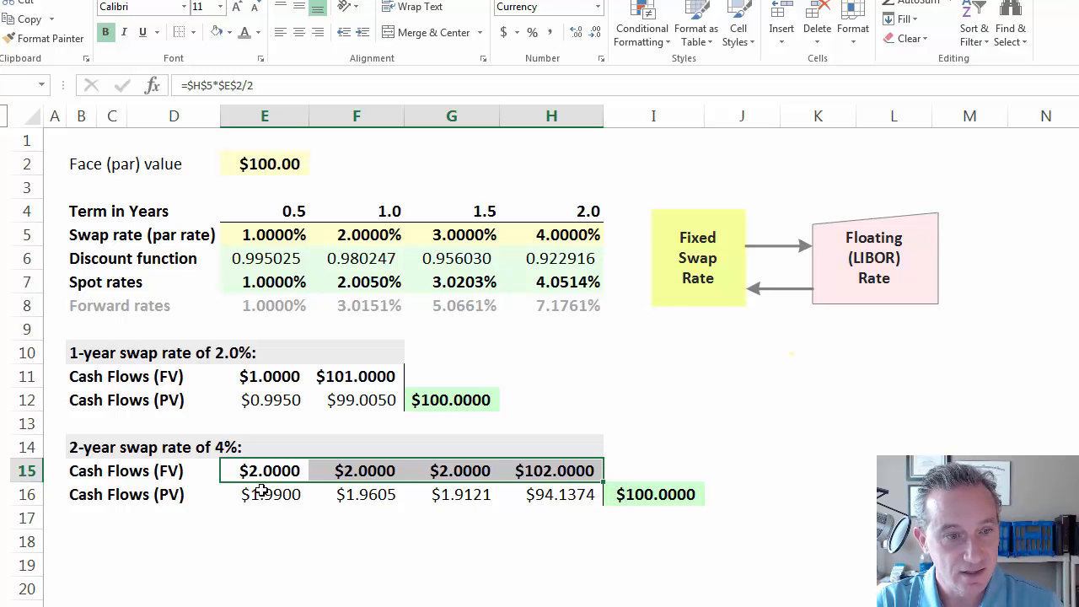
left_click(269, 494)
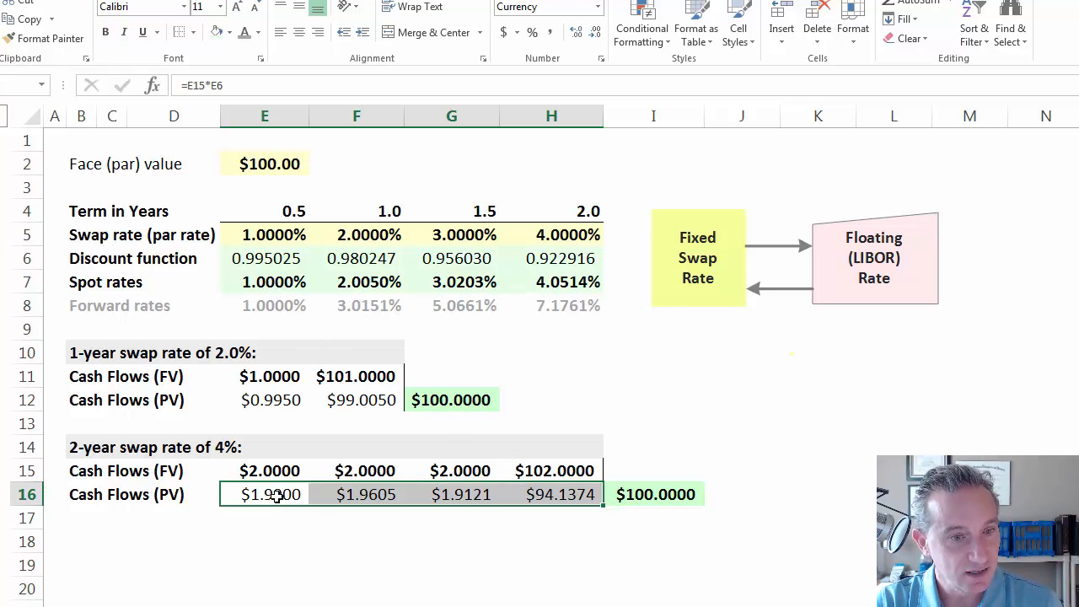
left_click(654, 495)
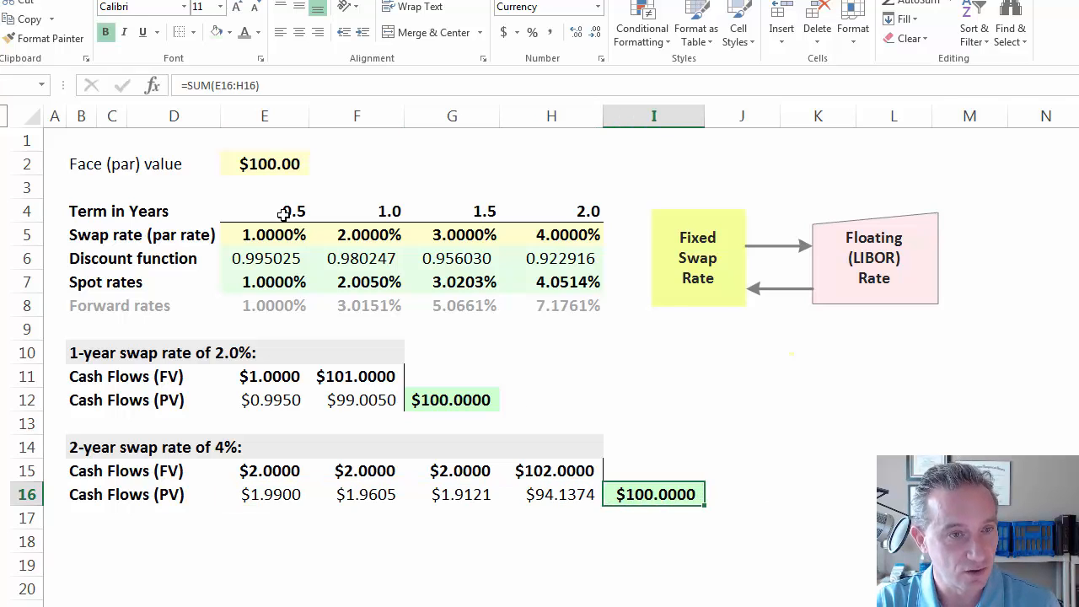
mouse_move(468, 327)
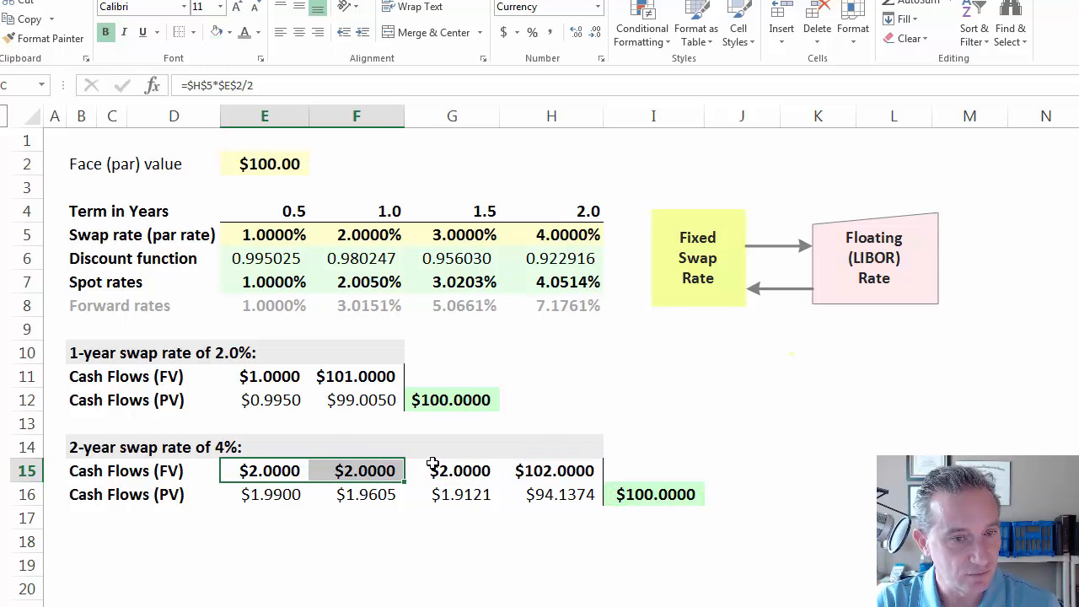
left_click_drag(269, 471, 555, 471)
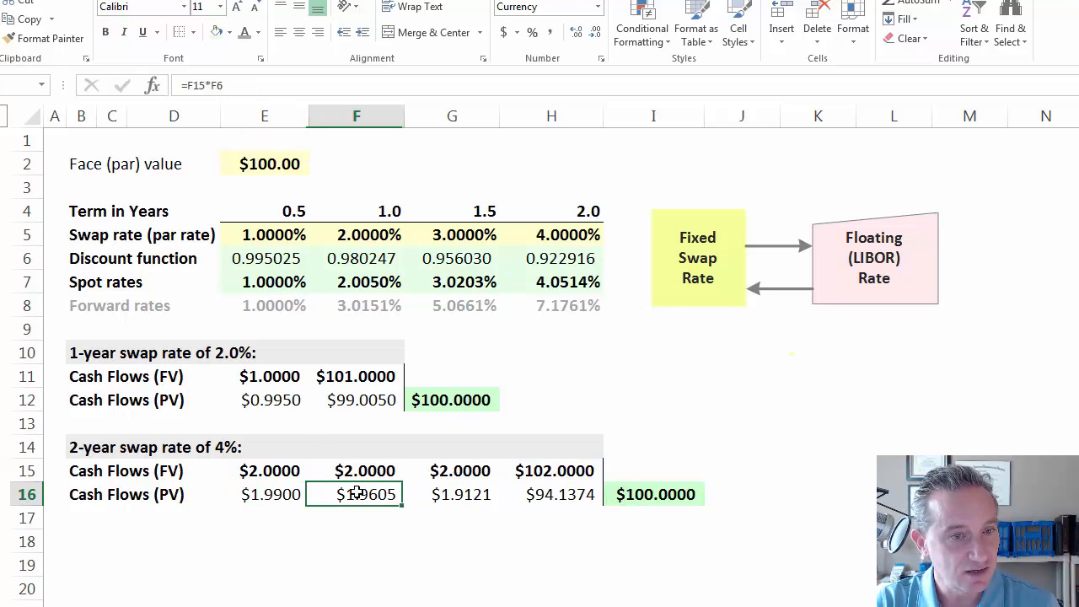
left_click(368, 282)
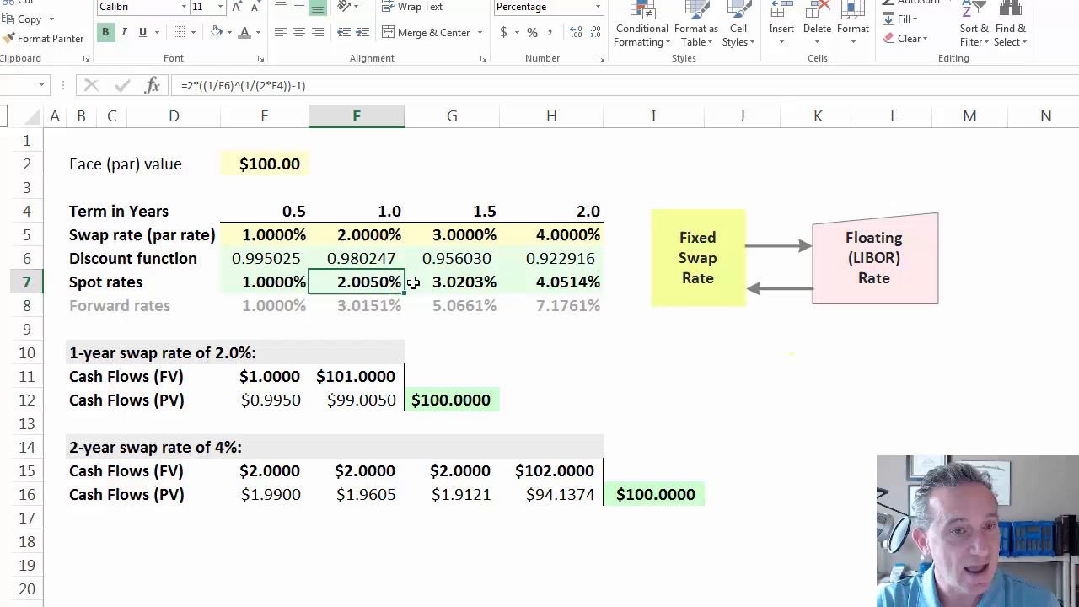
left_click(452, 281)
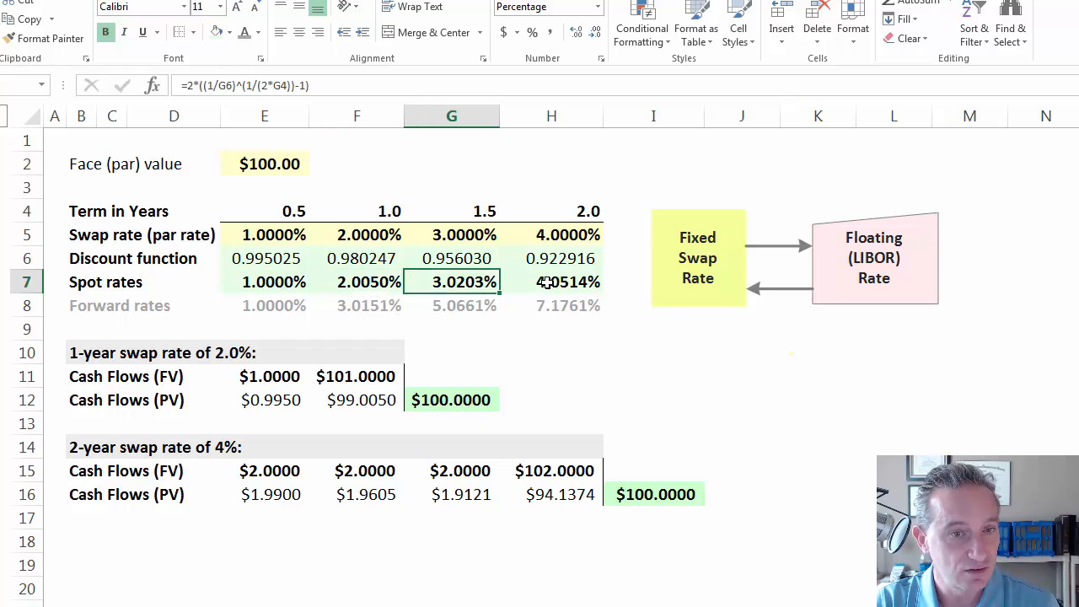
left_click(551, 282)
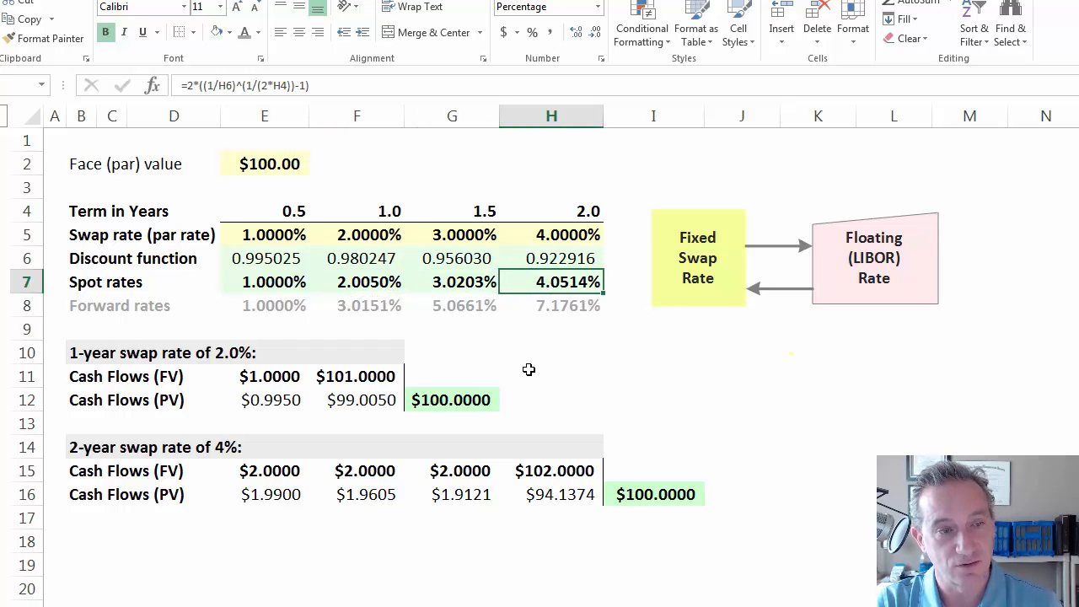
mouse_move(555, 278)
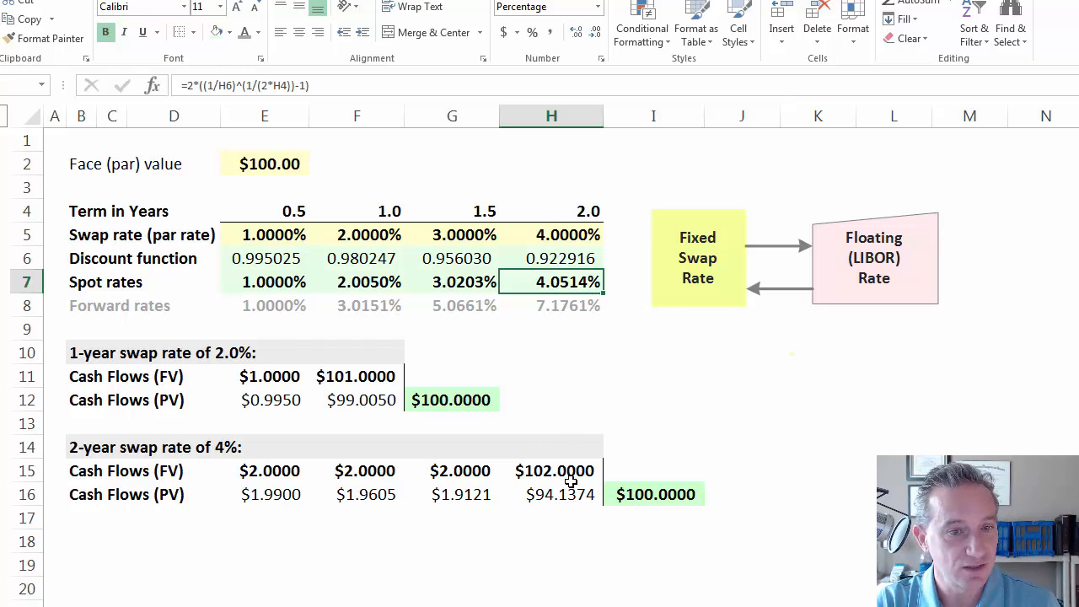
left_click(552, 234)
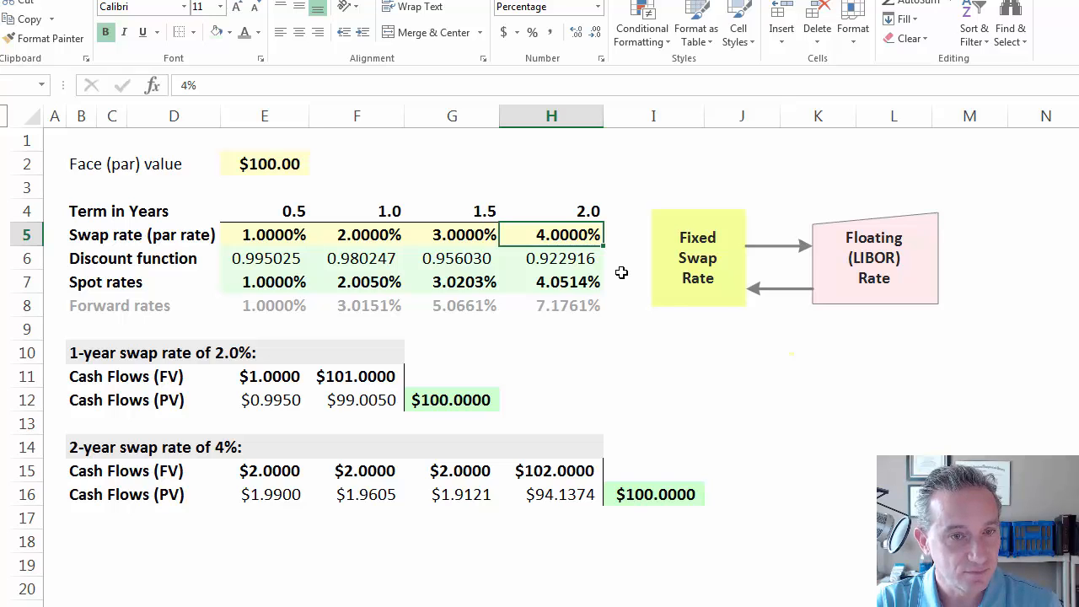
left_click(551, 282)
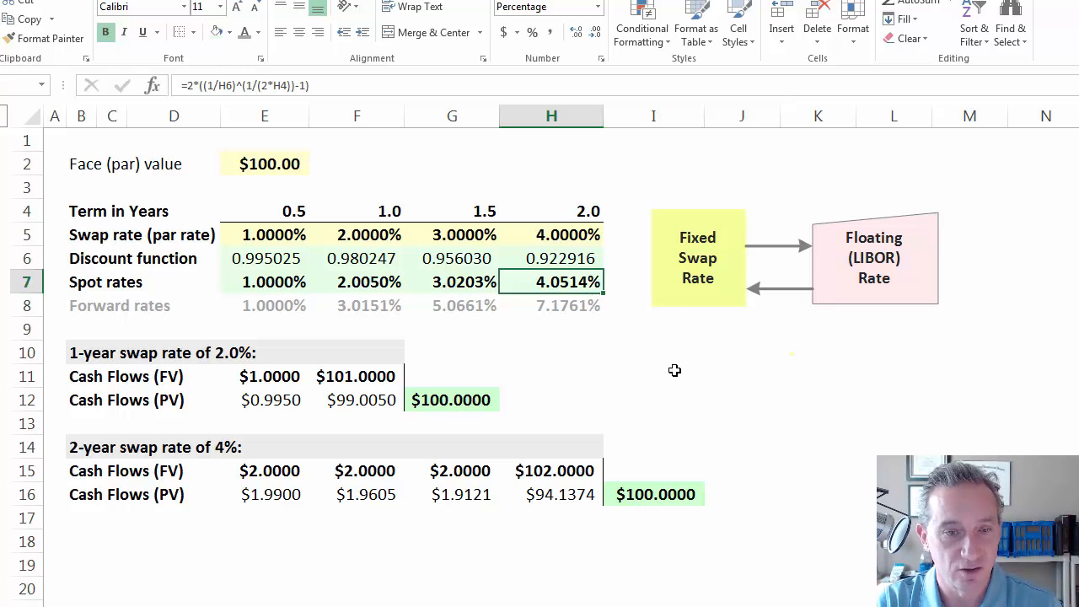
left_click(654, 375)
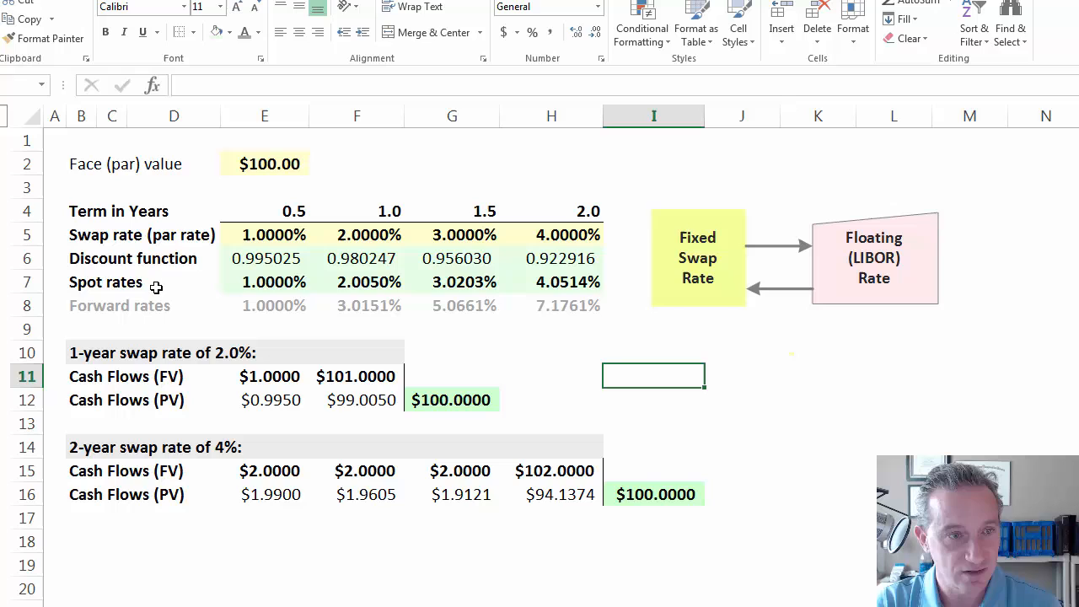
mouse_move(566, 245)
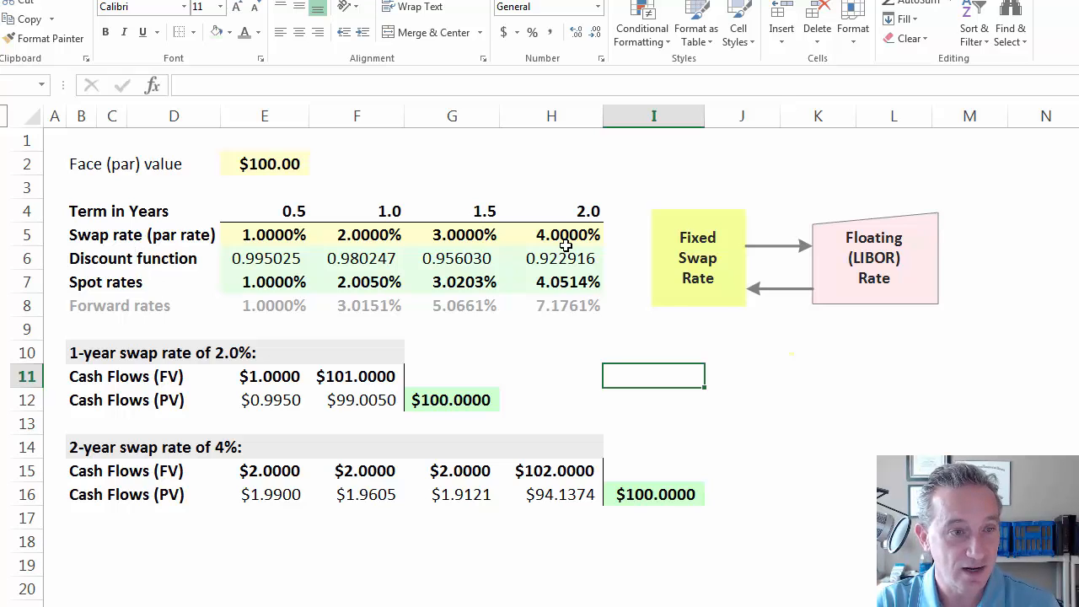
mouse_move(546, 257)
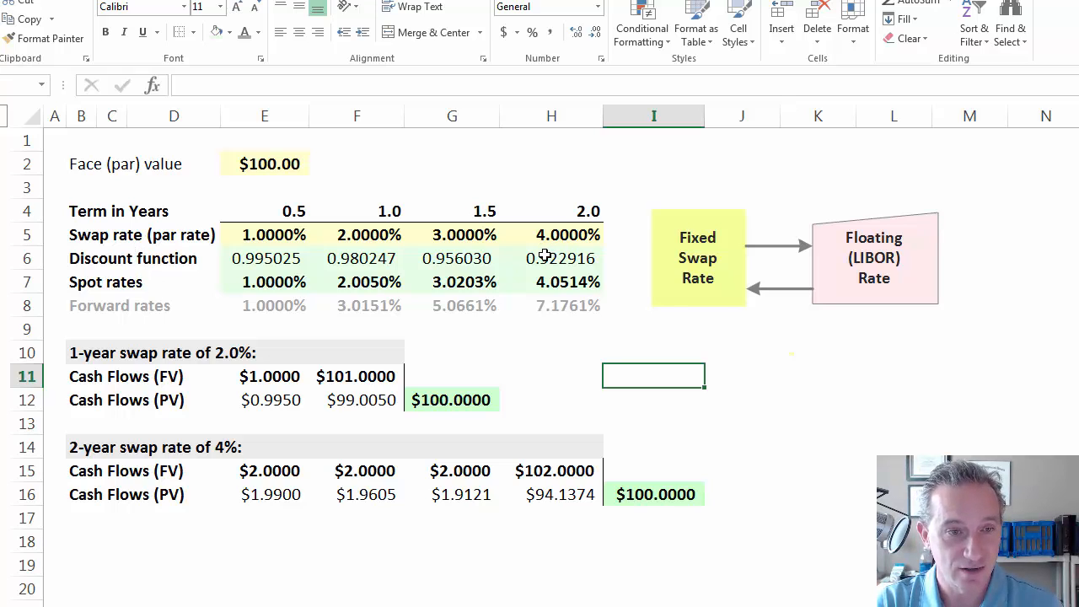